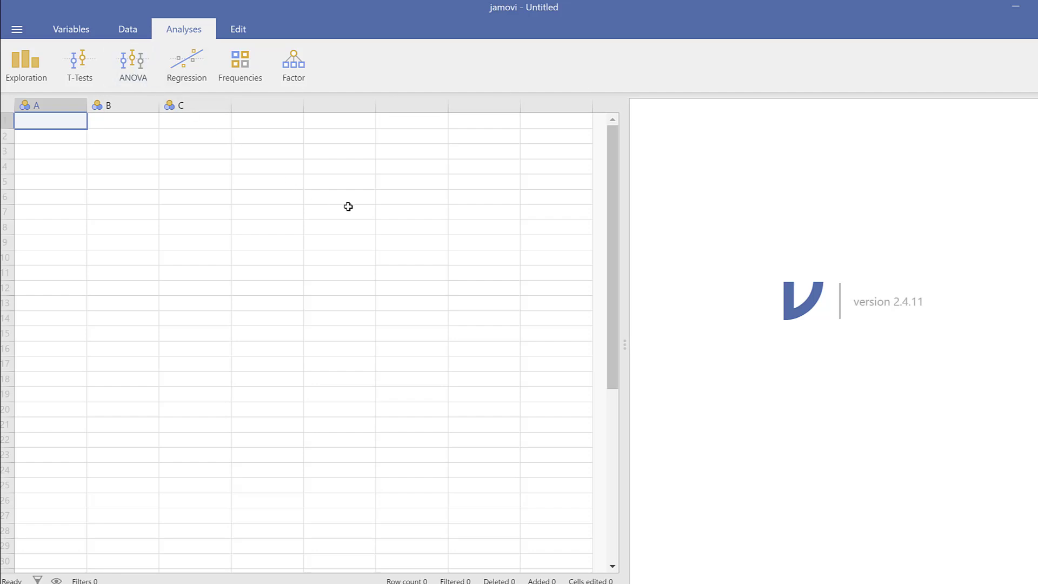
{"action": "mouse_move", "coordinate": [488, 60]}
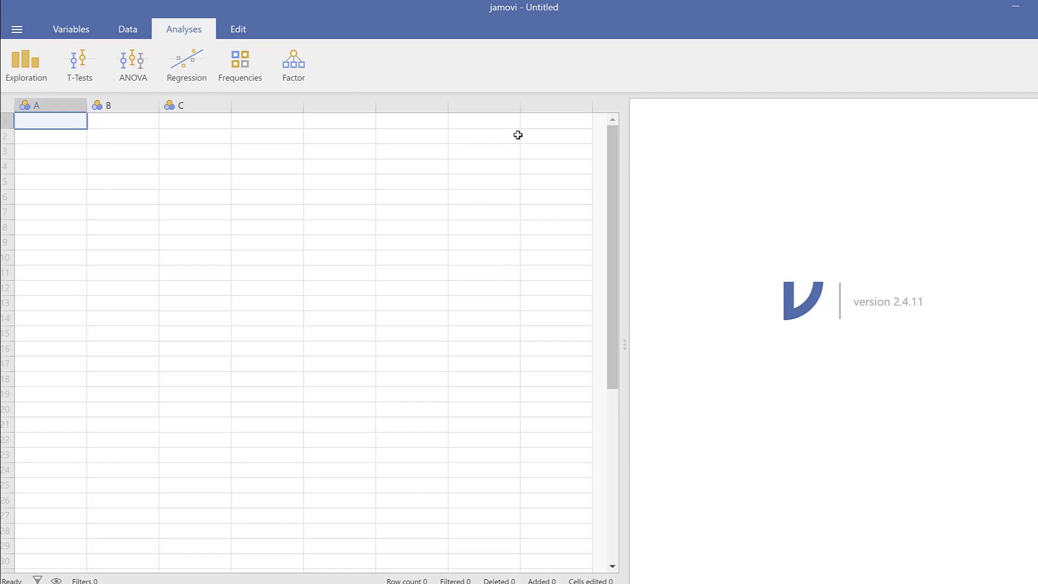
{"action": "mouse_move", "coordinate": [17, 29]}
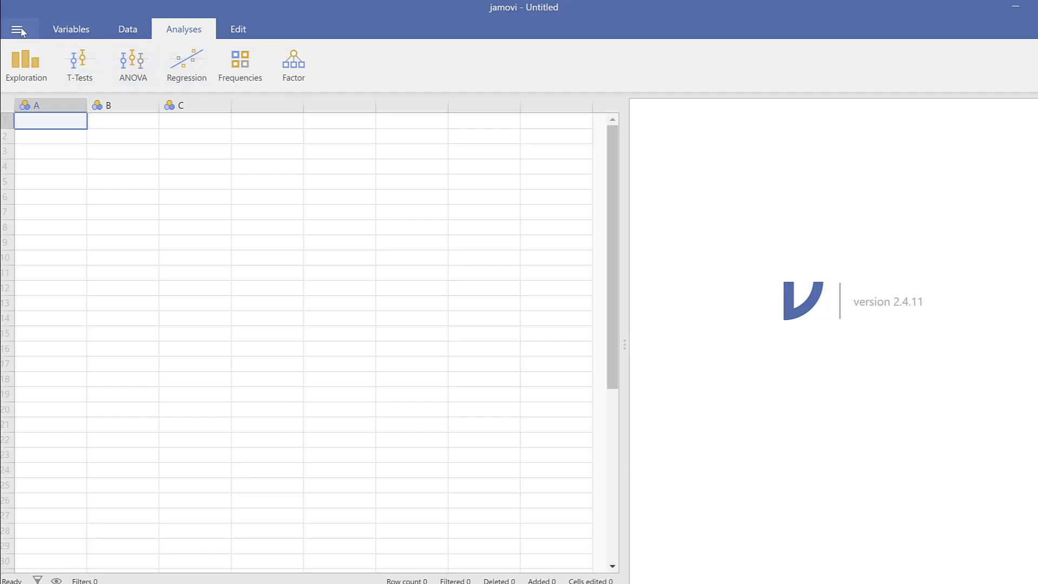
Load LikertScaleData.xlsx from the Desktop into the jamovi sheet.
{"action": "left_click", "coordinate": [19, 30]}
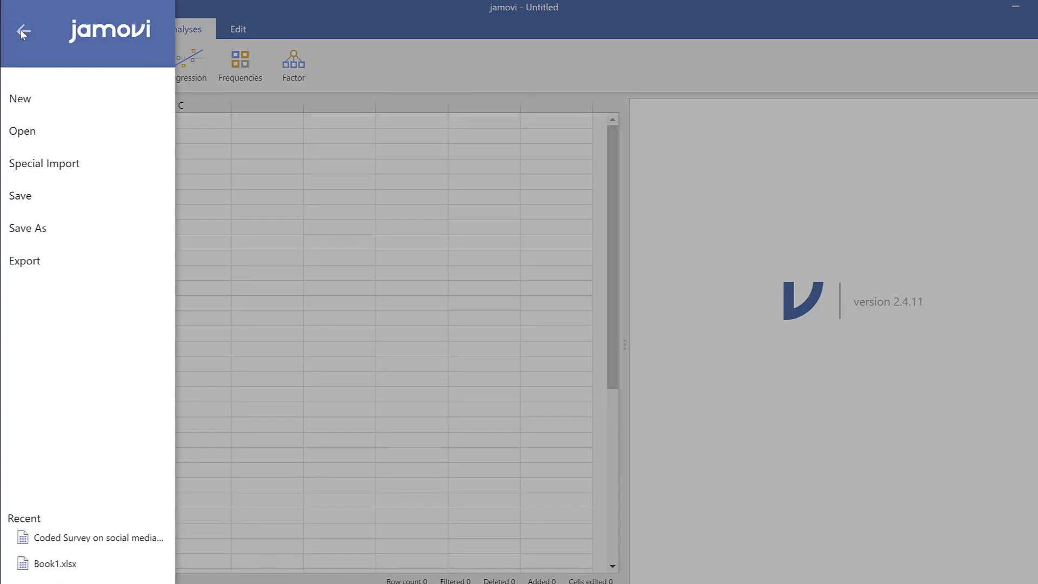
{"action": "mouse_move", "coordinate": [42, 133]}
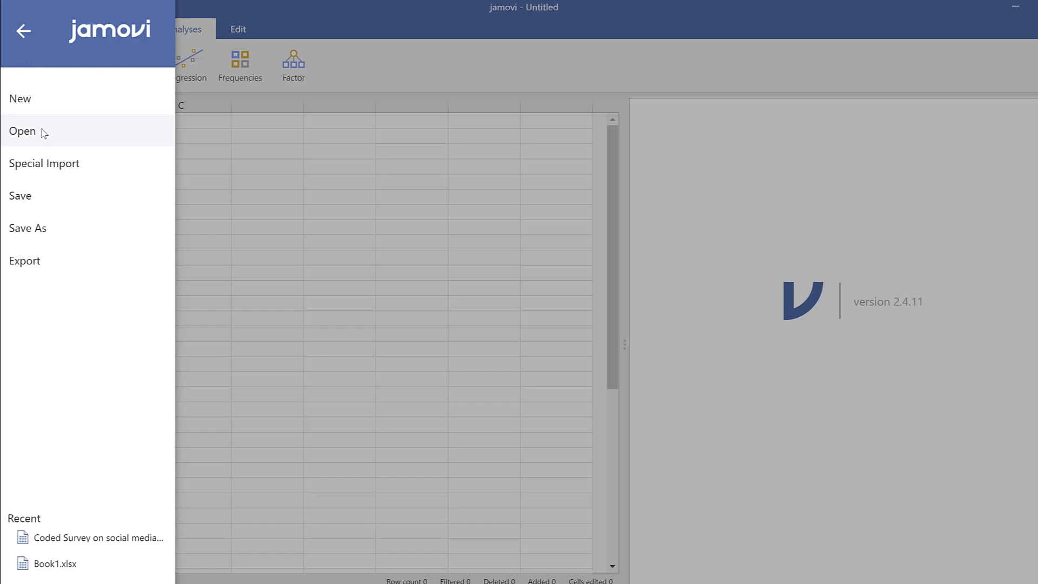
{"action": "left_click", "coordinate": [21, 130]}
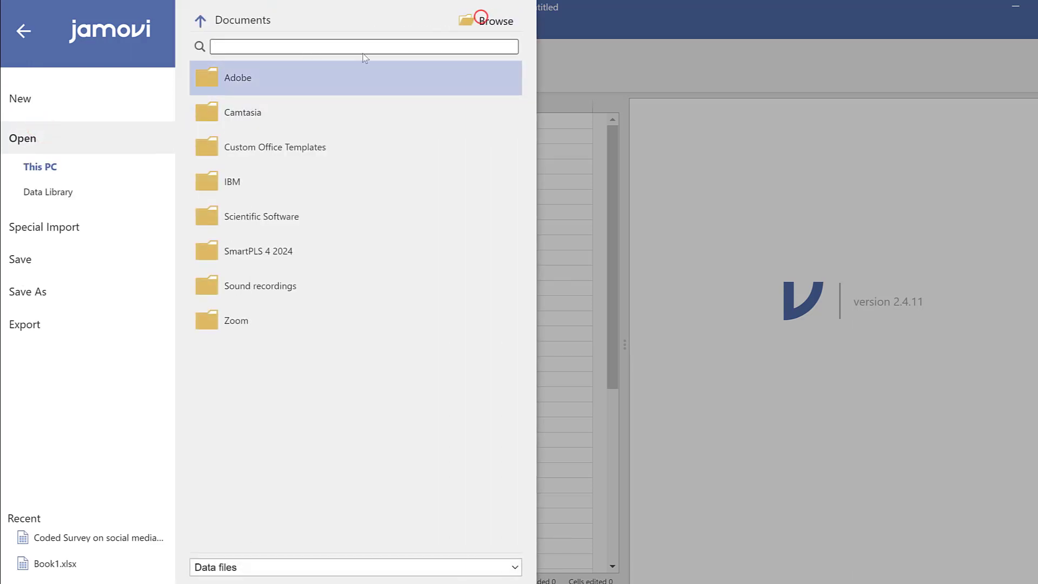
{"action": "left_click", "coordinate": [486, 20]}
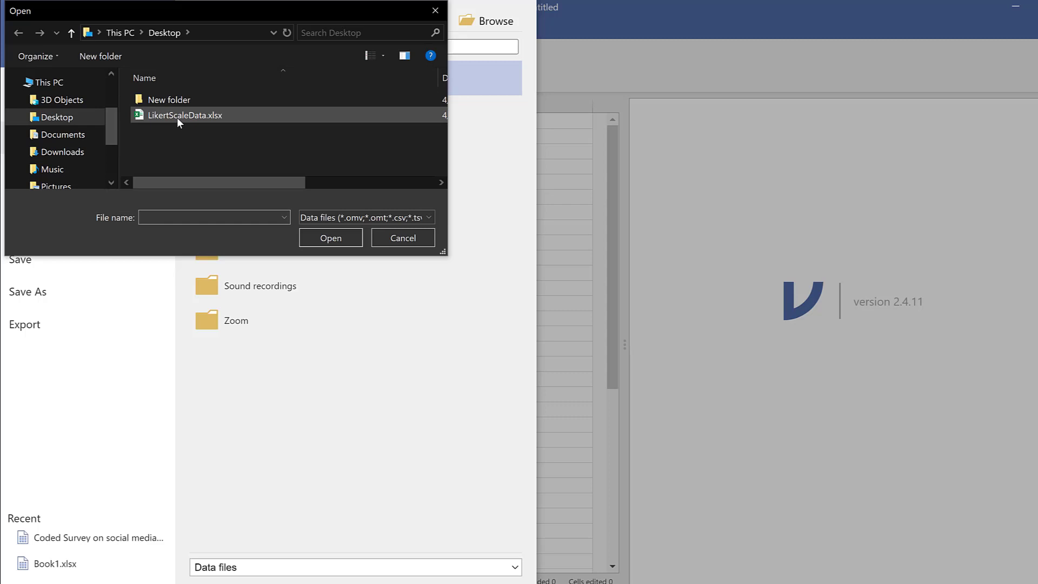
{"action": "mouse_move", "coordinate": [191, 123]}
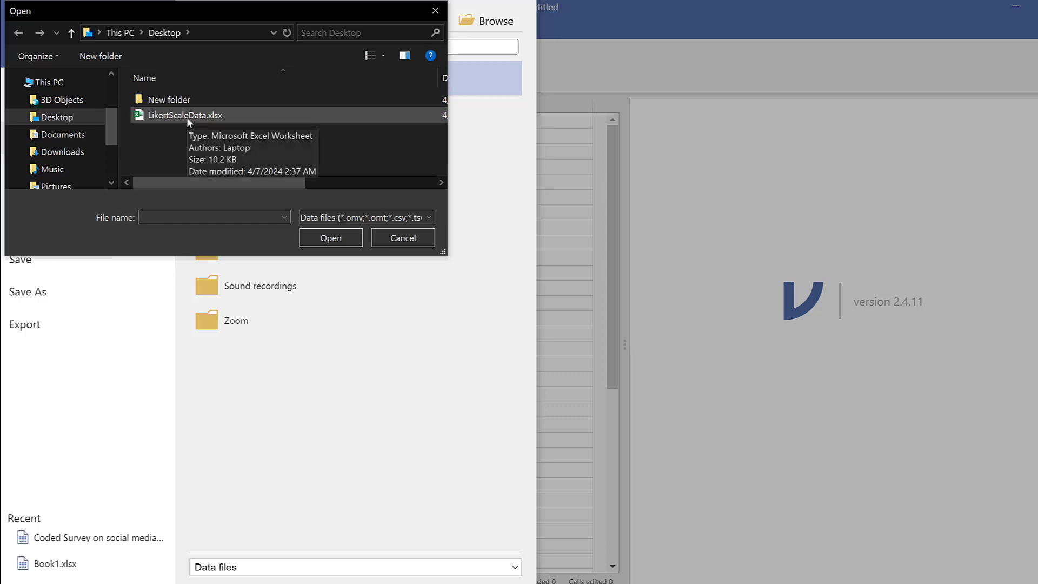
{"action": "left_click", "coordinate": [184, 115]}
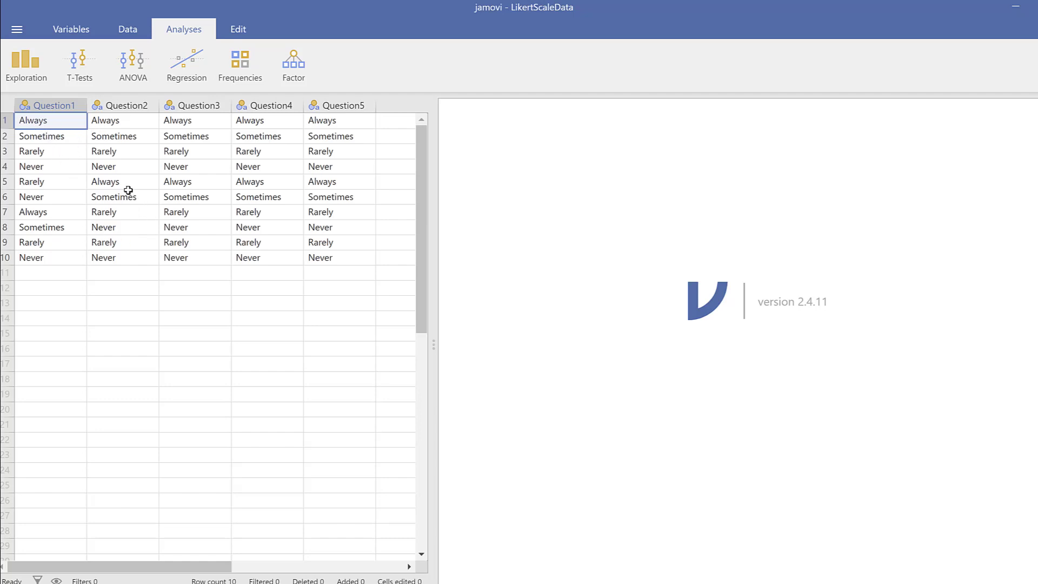
{"action": "mouse_move", "coordinate": [84, 137]}
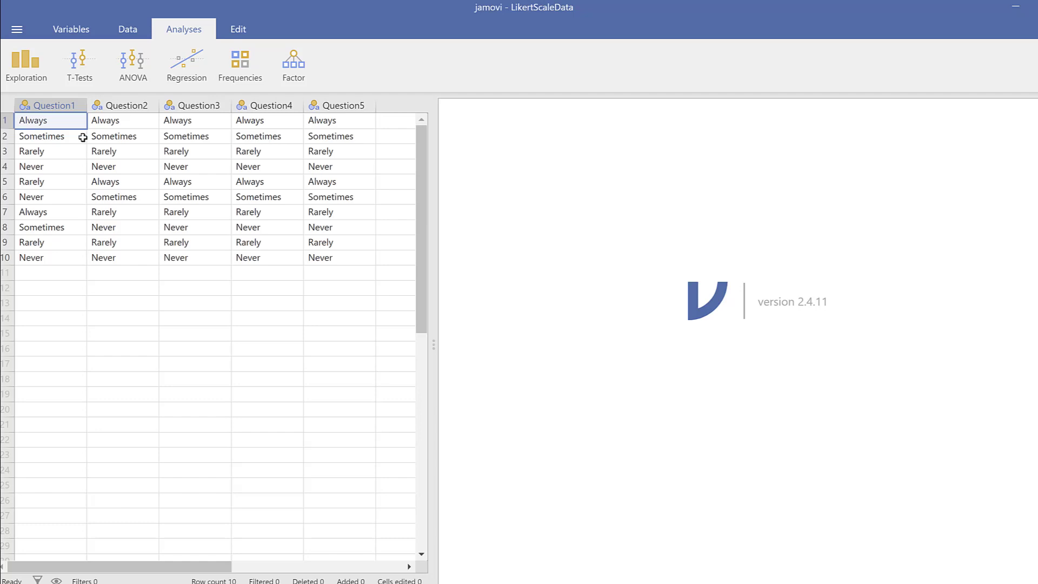
{"action": "mouse_move", "coordinate": [78, 137]}
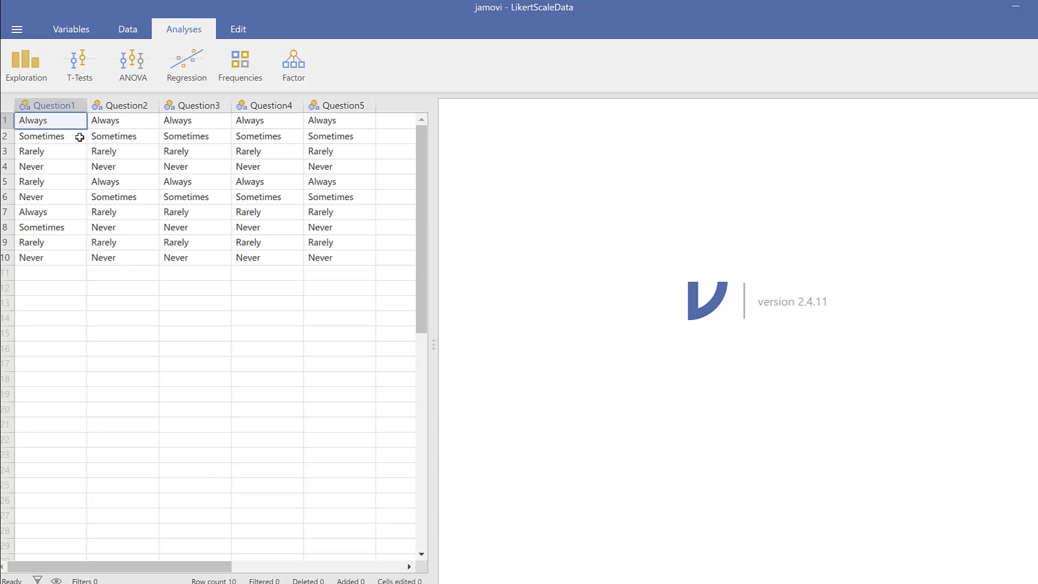
{"action": "mouse_move", "coordinate": [113, 136]}
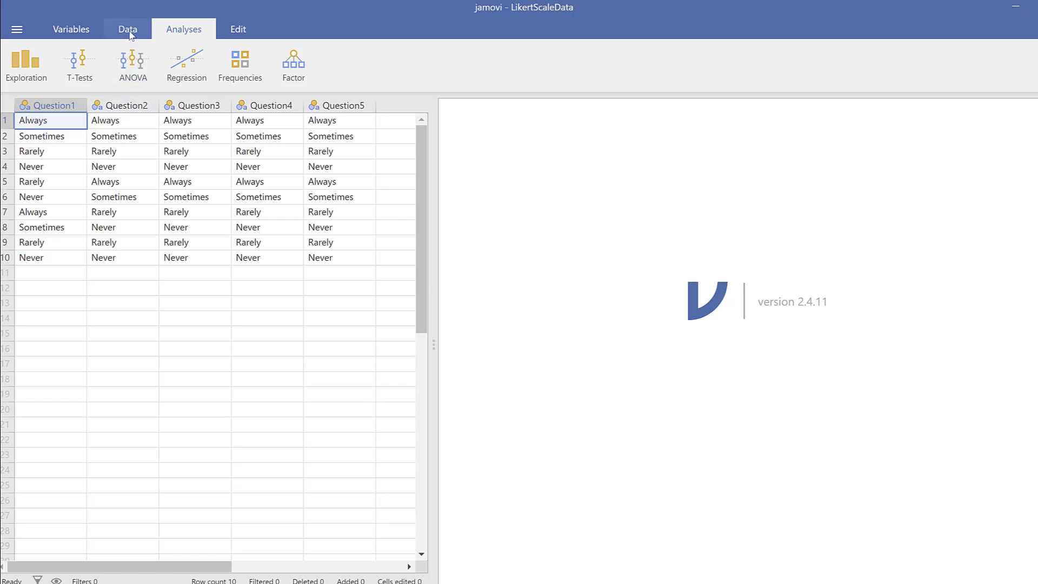
Show the Data ribbon with Question1's setup as nominal text and its four levels.
{"action": "left_click", "coordinate": [128, 29]}
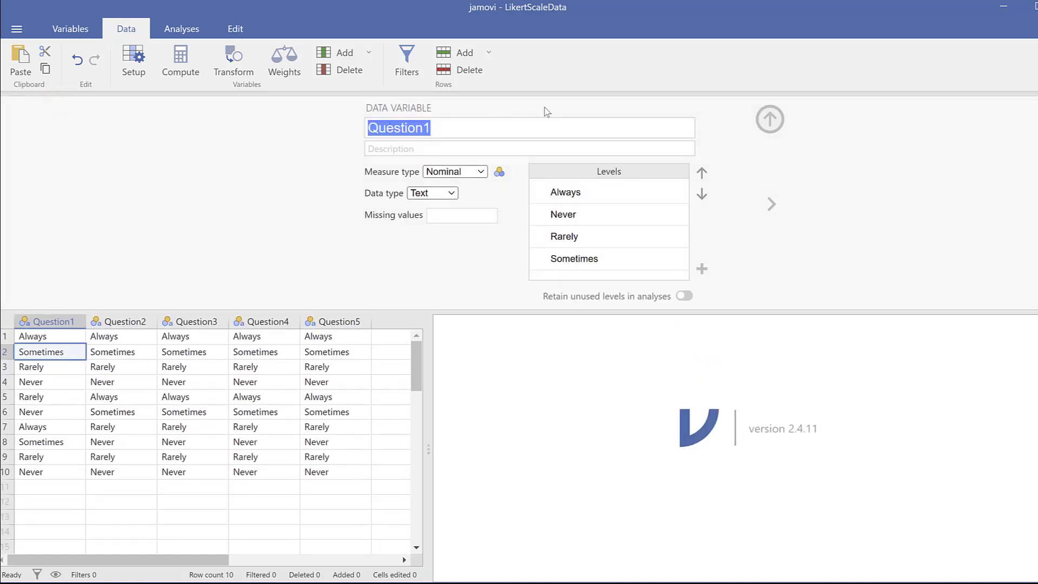
{"action": "mouse_move", "coordinate": [264, 97]}
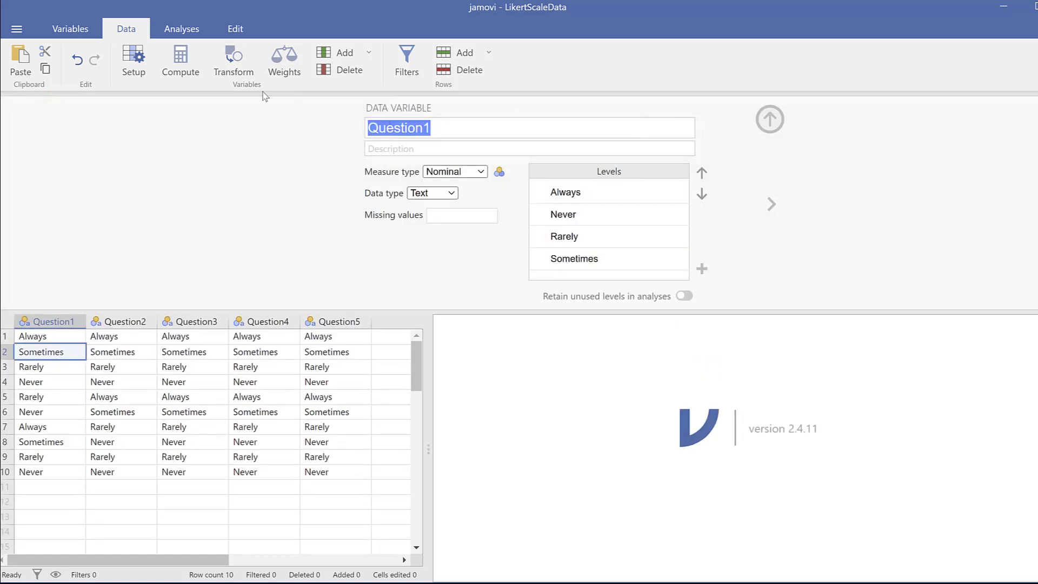
Create a transformed copy of Question1 and begin a new transform for it.
{"action": "left_click", "coordinate": [133, 60]}
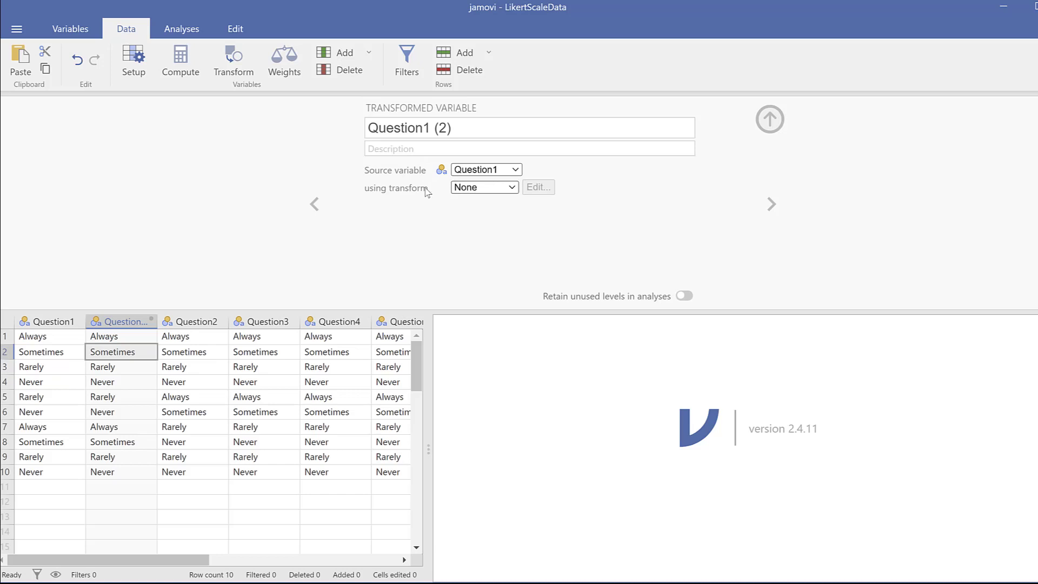
{"action": "left_click", "coordinate": [484, 187]}
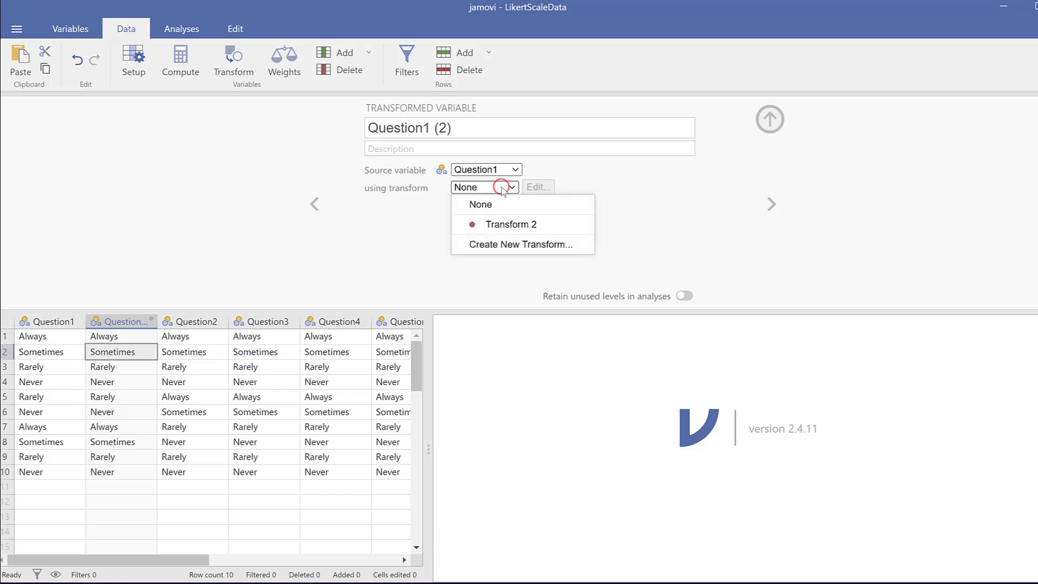
{"action": "left_click", "coordinate": [510, 223]}
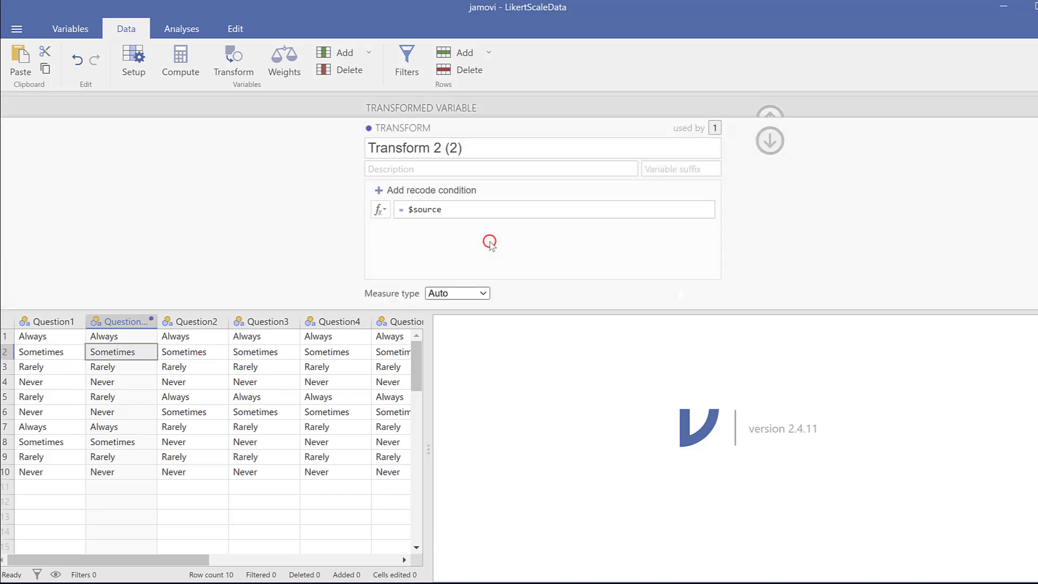
Name the transform Always_Never and add its first recode condition row.
{"action": "left_click", "coordinate": [464, 148]}
{"action": "type", "text": "L"}
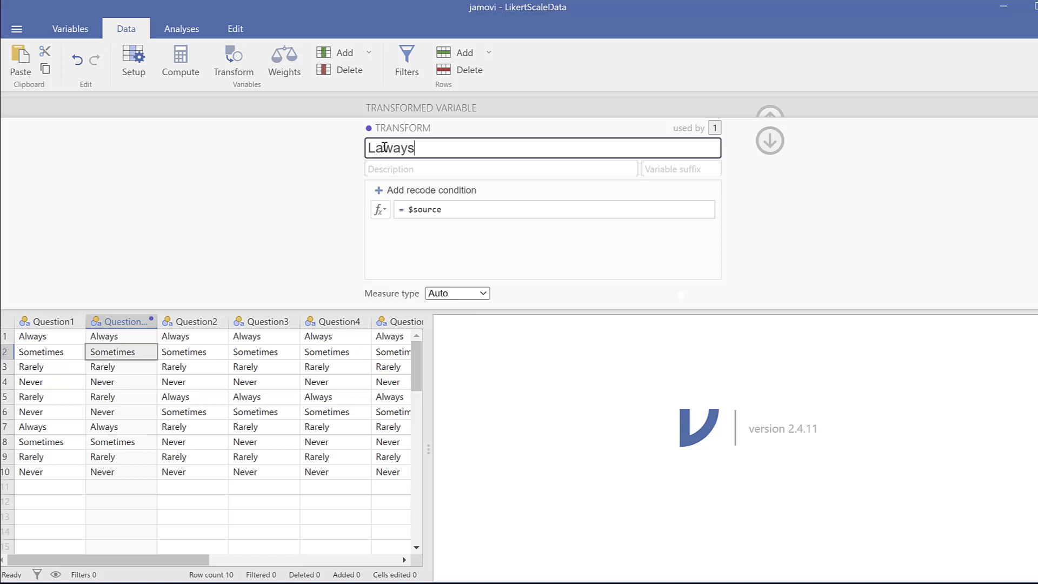
{"action": "type", "text": "Always_Never"}
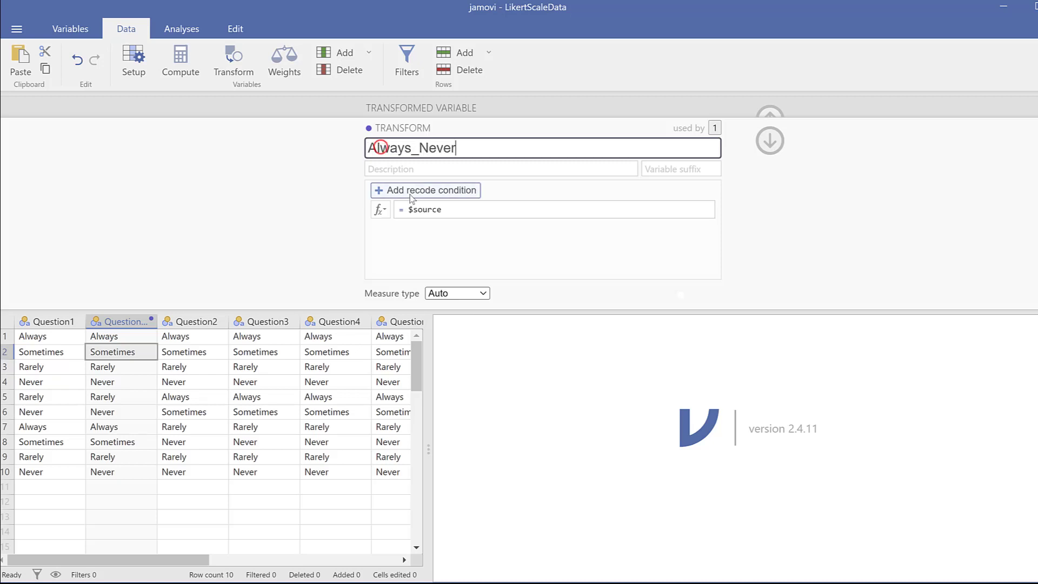
{"action": "left_click", "coordinate": [426, 190]}
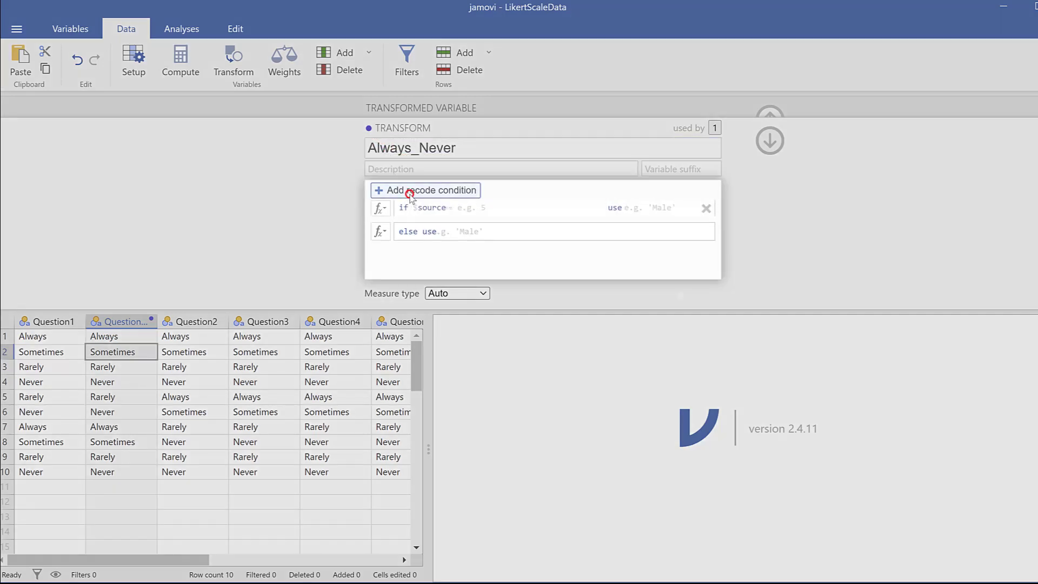
Write the rule if $source == 'Always' use 4, then add a second condition.
{"action": "left_click", "coordinate": [414, 210]}
{"action": "type", "text": " =="}
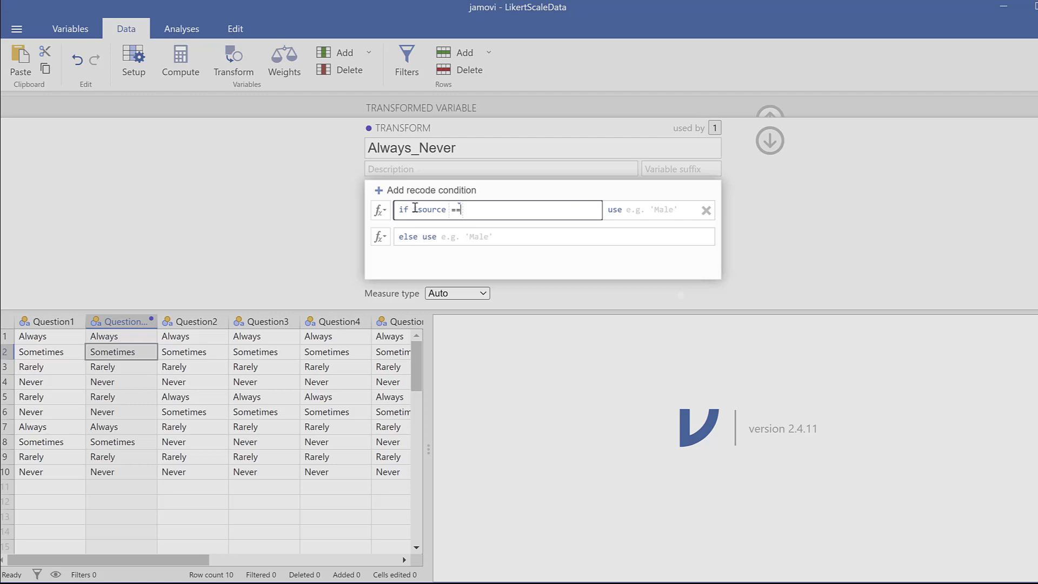
{"action": "type", "text": "'"}
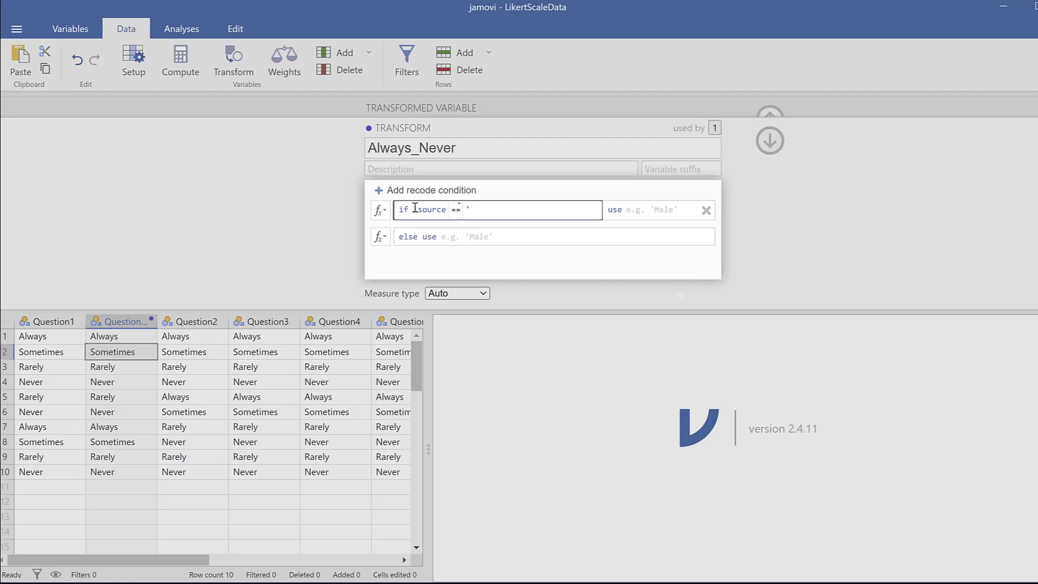
{"action": "type", "text": "Always"}
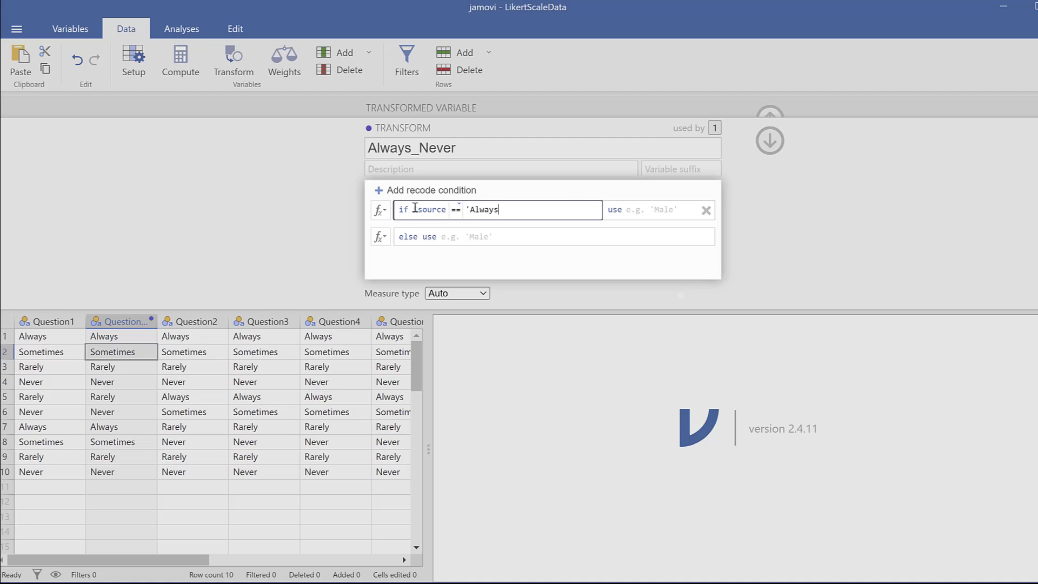
{"action": "type", "text": "'"}
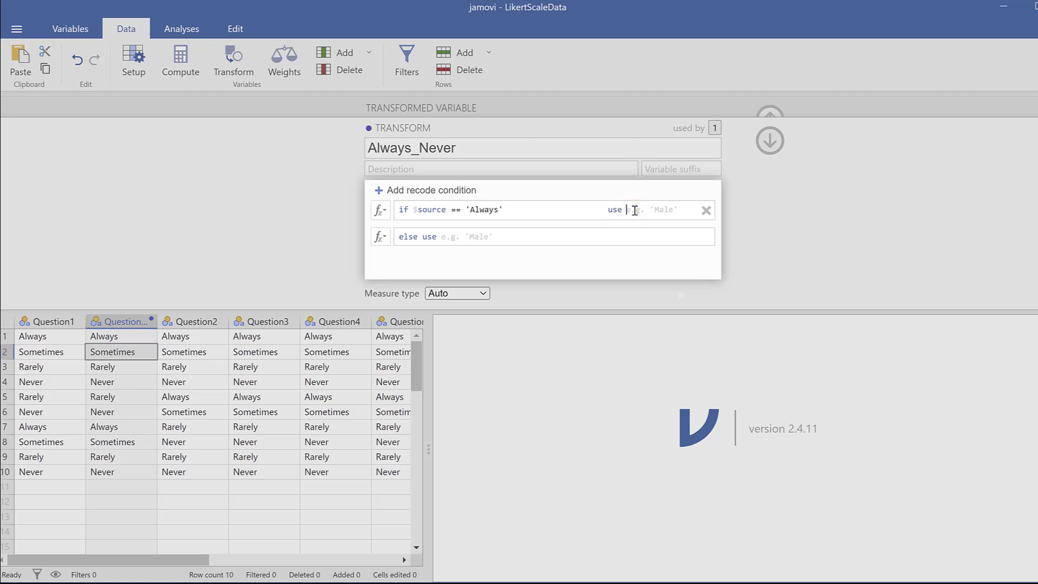
{"action": "type", "text": "4"}
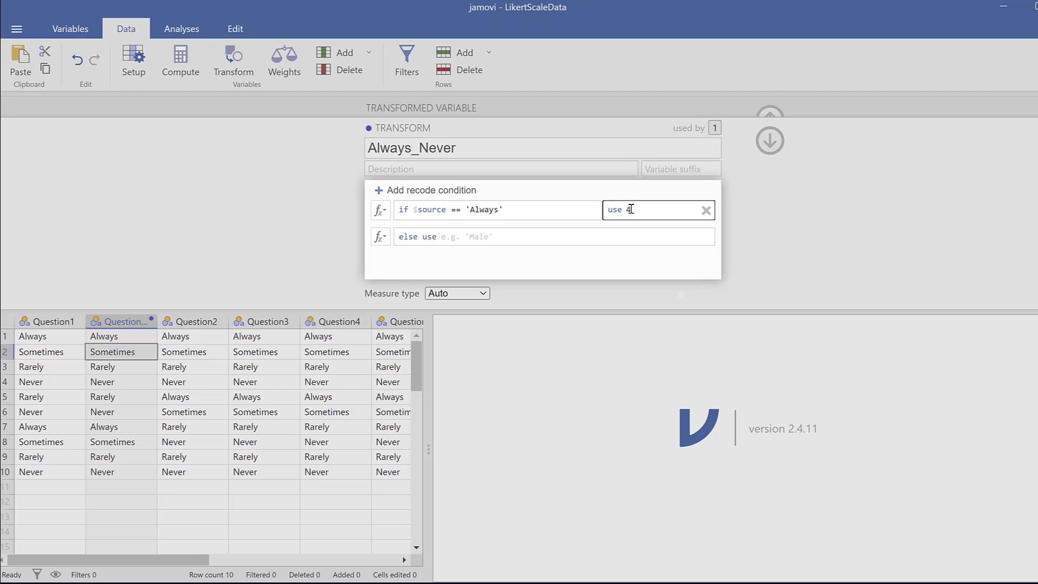
{"action": "left_click", "coordinate": [432, 237]}
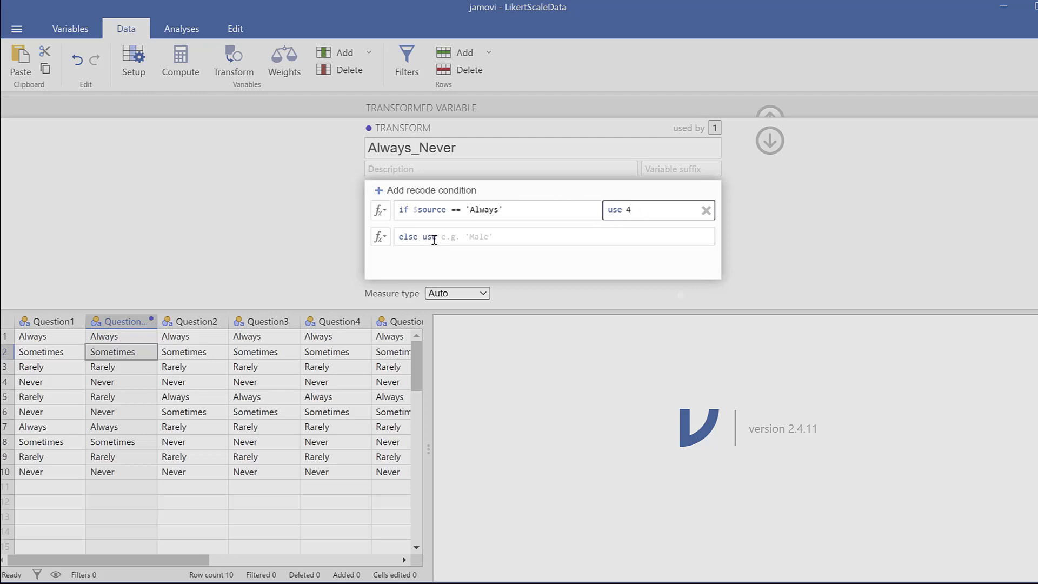
{"action": "mouse_move", "coordinate": [434, 237]}
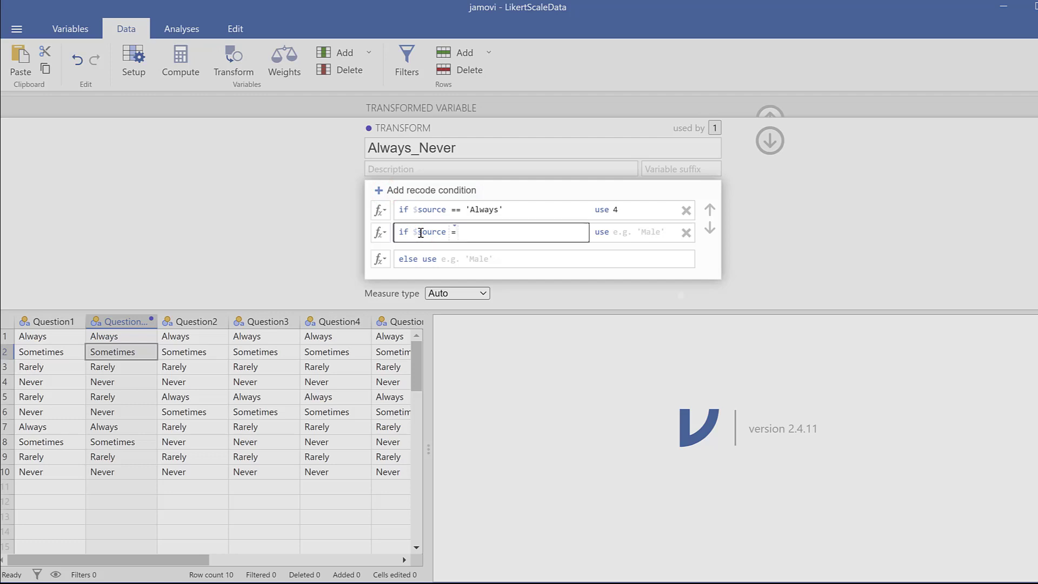
Complete the second rule as if $source == 'Sometimes' use 3.
{"action": "type", "text": "="}
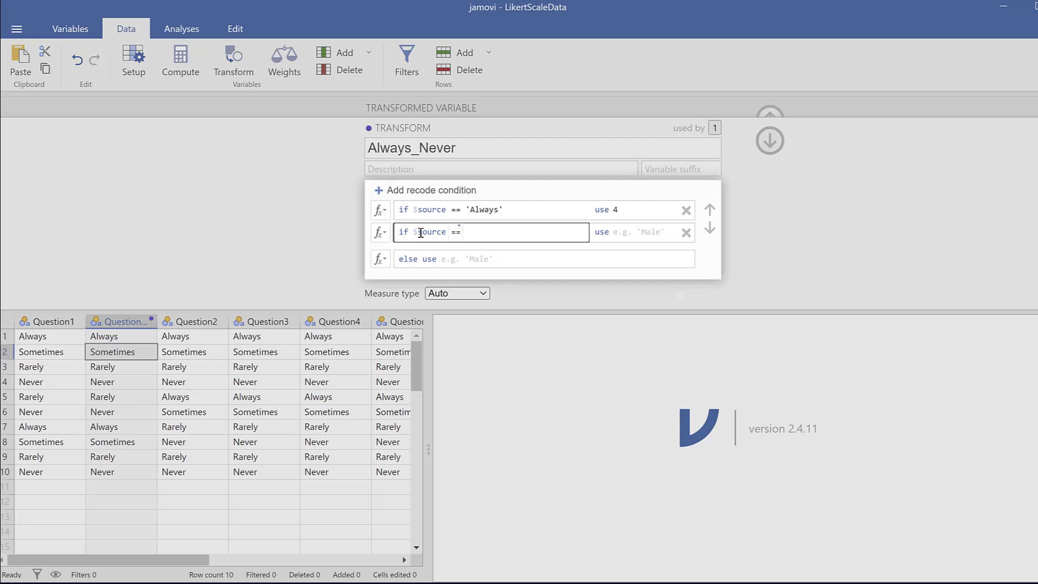
{"action": "type", "text": "'"}
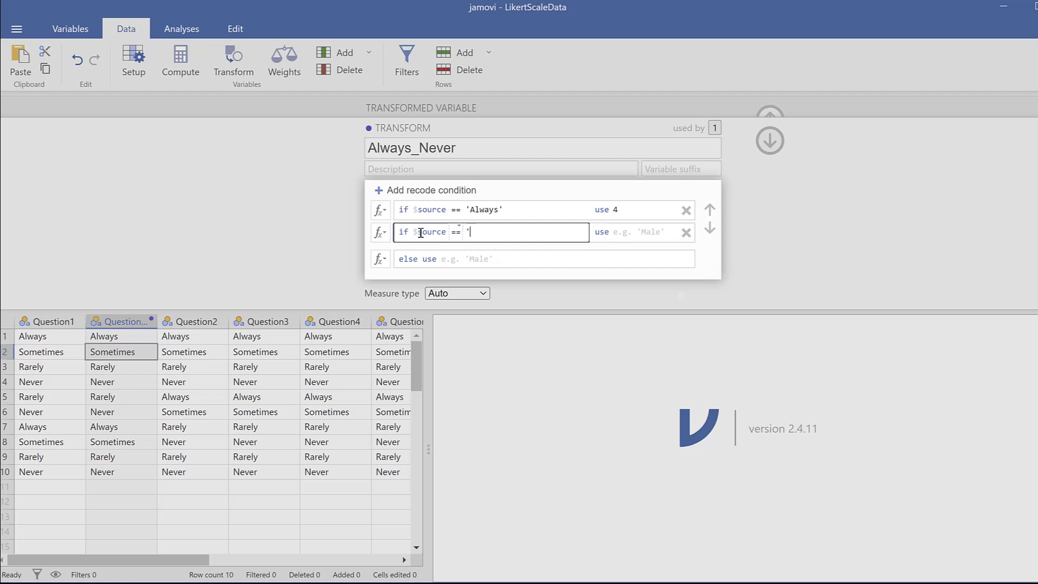
{"action": "type", "text": "So"}
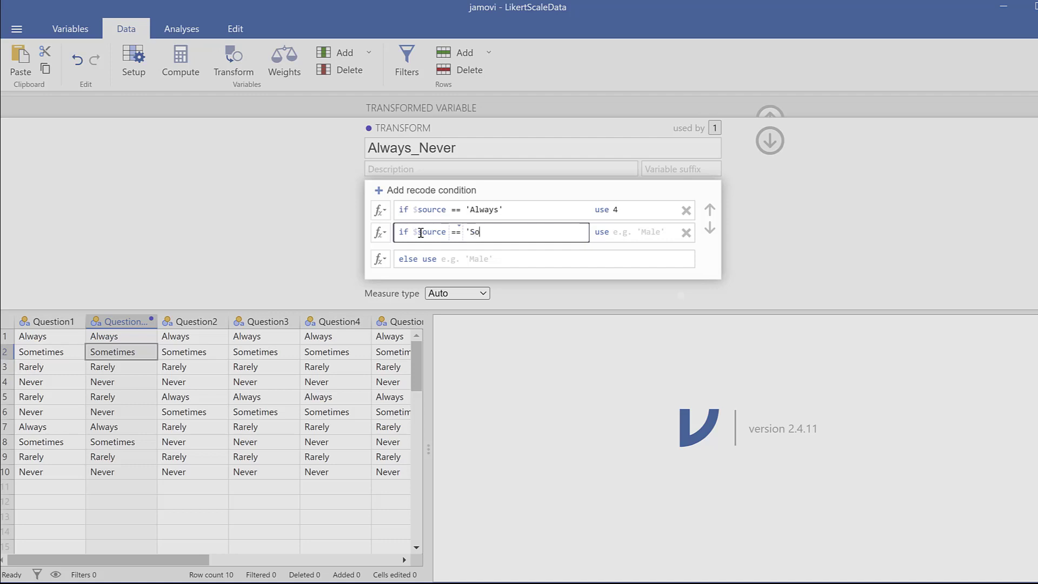
{"action": "type", "text": "metimes"}
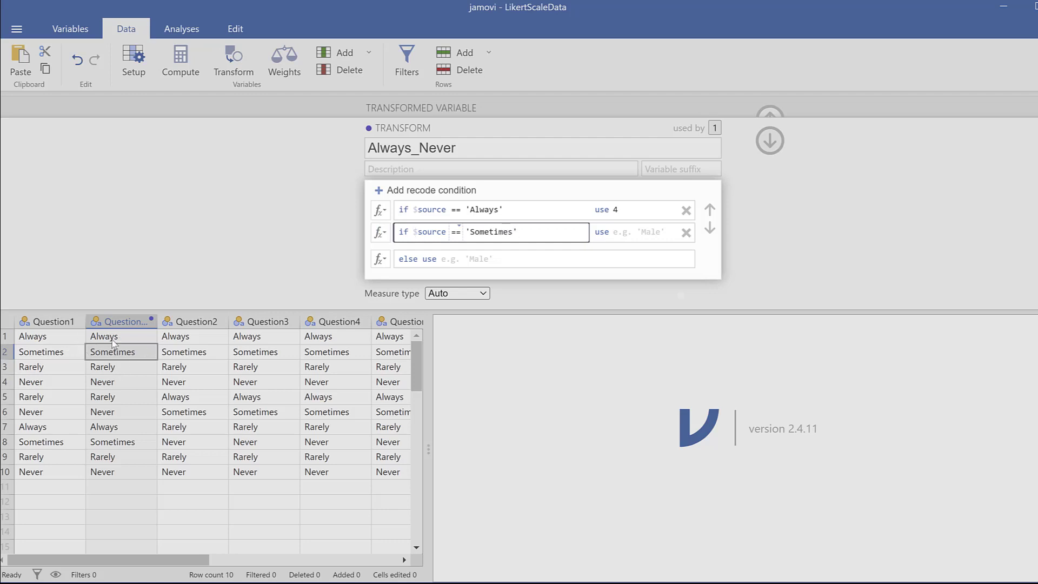
{"action": "mouse_move", "coordinate": [208, 370]}
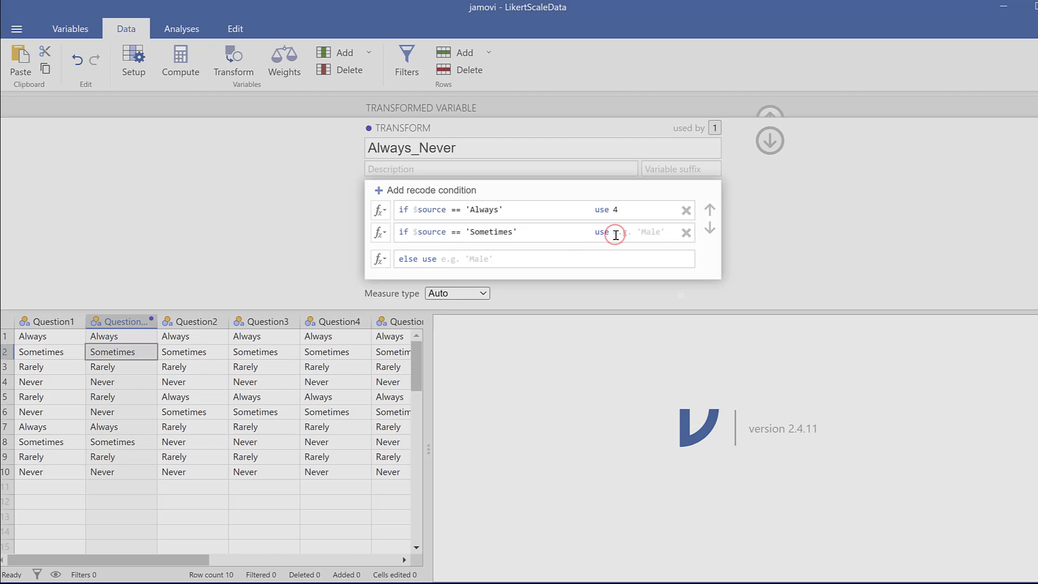
{"action": "type", "text": "3"}
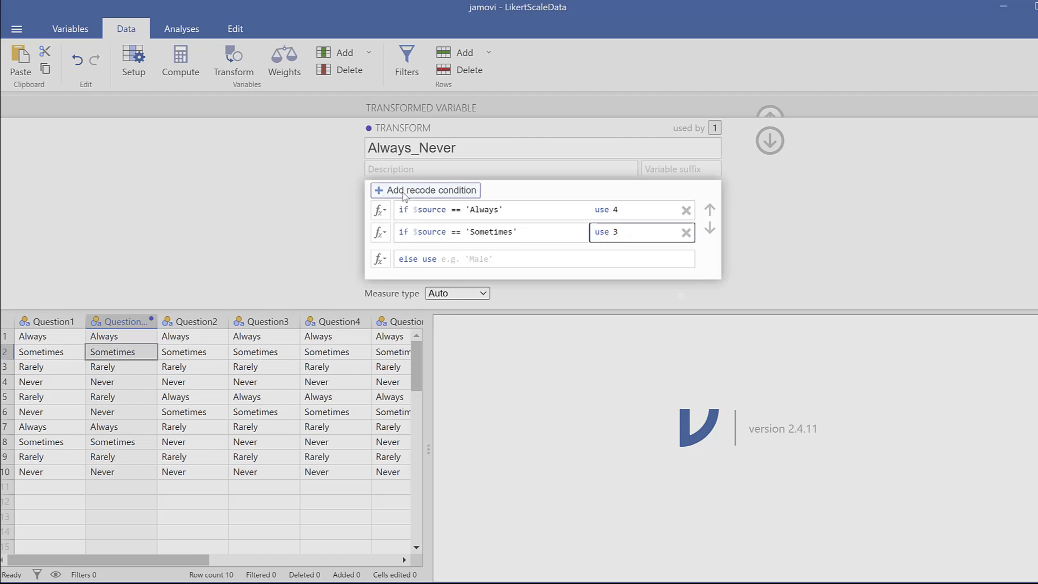
Add a third rule, if $source == 'Rarely' use 2.
{"action": "left_click", "coordinate": [426, 190]}
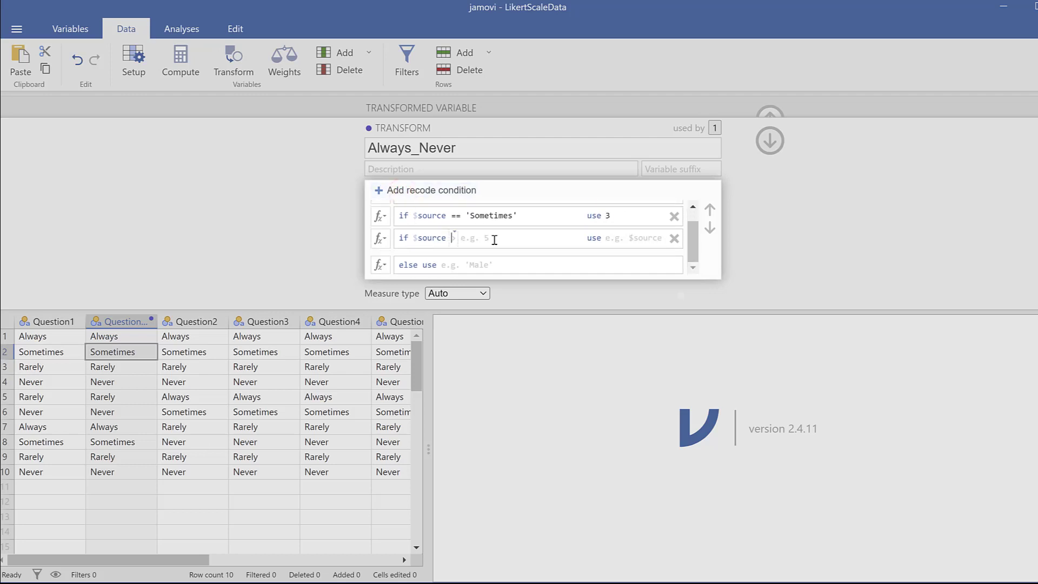
{"action": "type", "text": "=="}
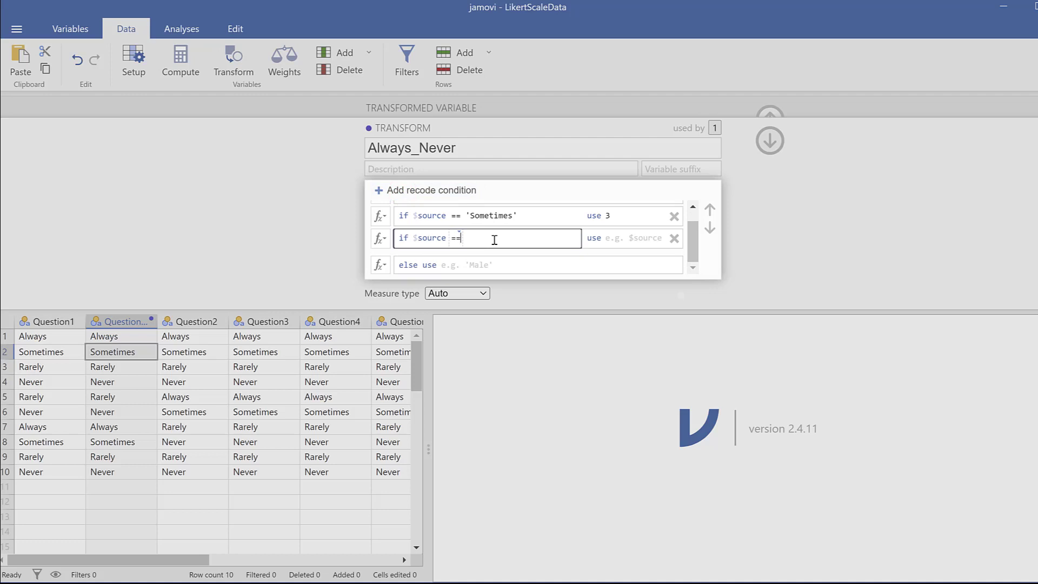
{"action": "type", "text": "'"}
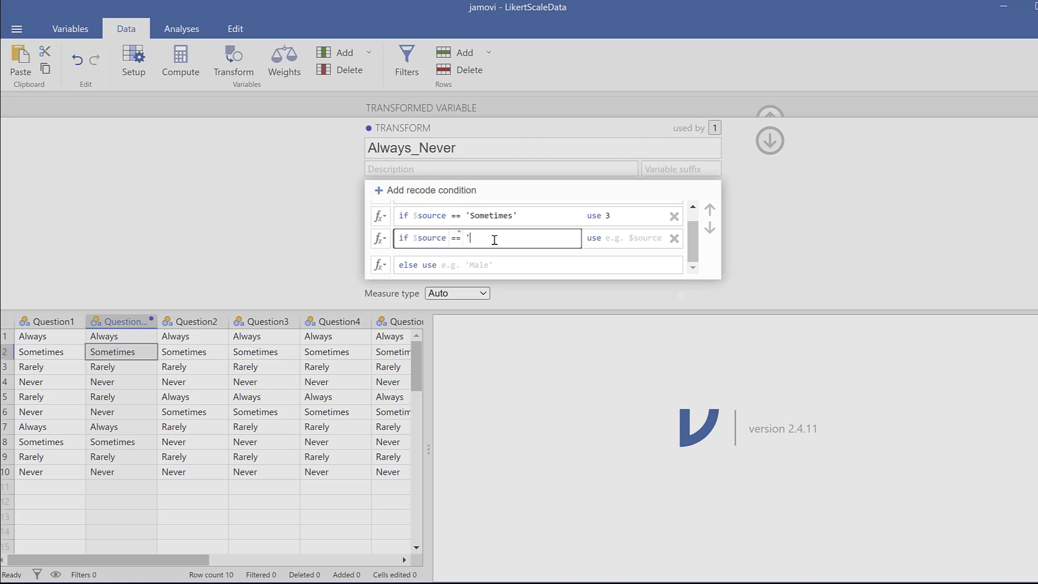
{"action": "type", "text": "Rare"}
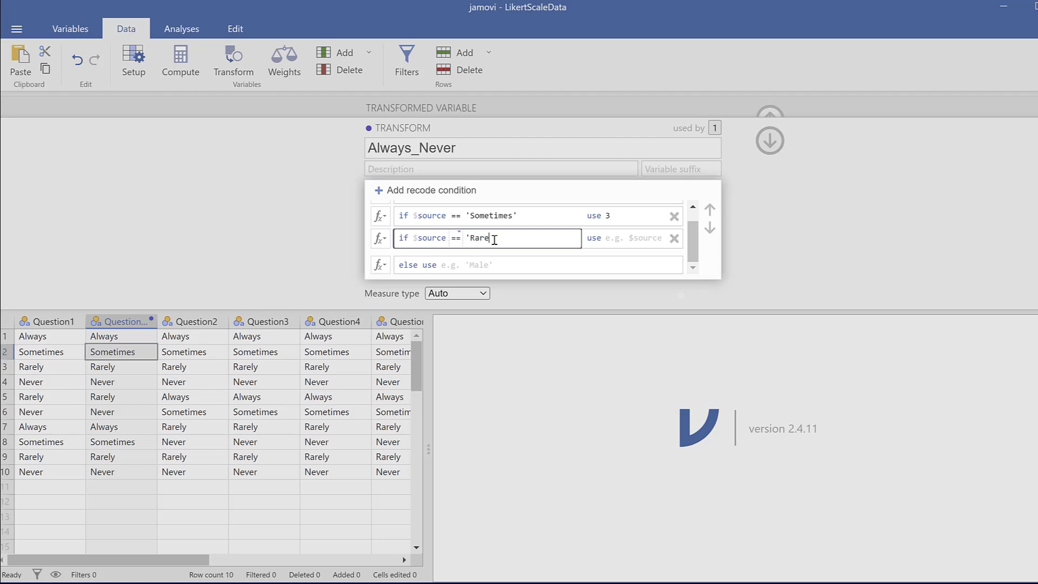
{"action": "type", "text": "ly"}
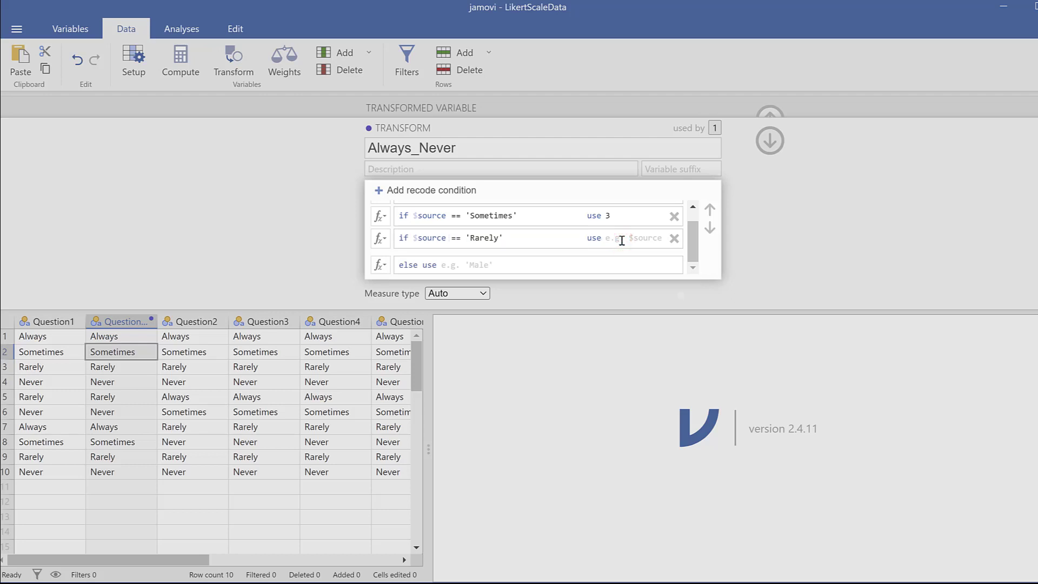
{"action": "type", "text": "2"}
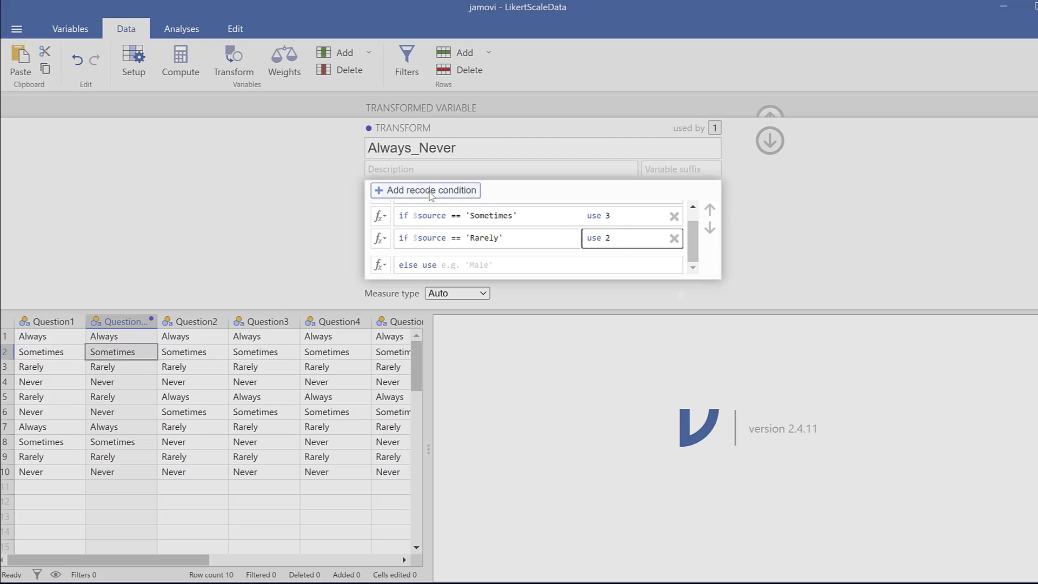
Add a fourth rule, if $source == 'Never' use 1, with 99 as the else value.
{"action": "left_click", "coordinate": [673, 215]}
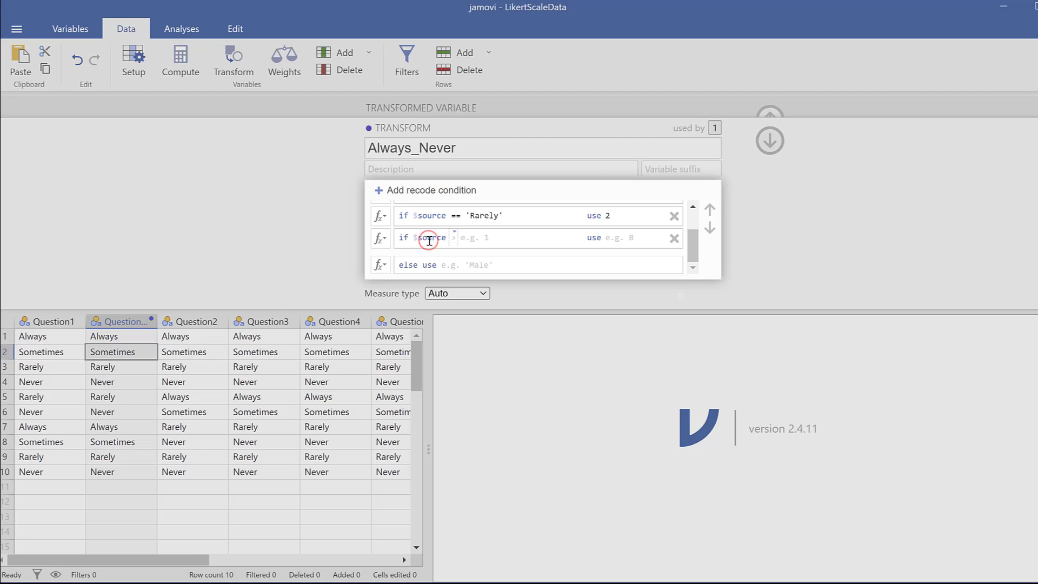
{"action": "type", "text": "=="}
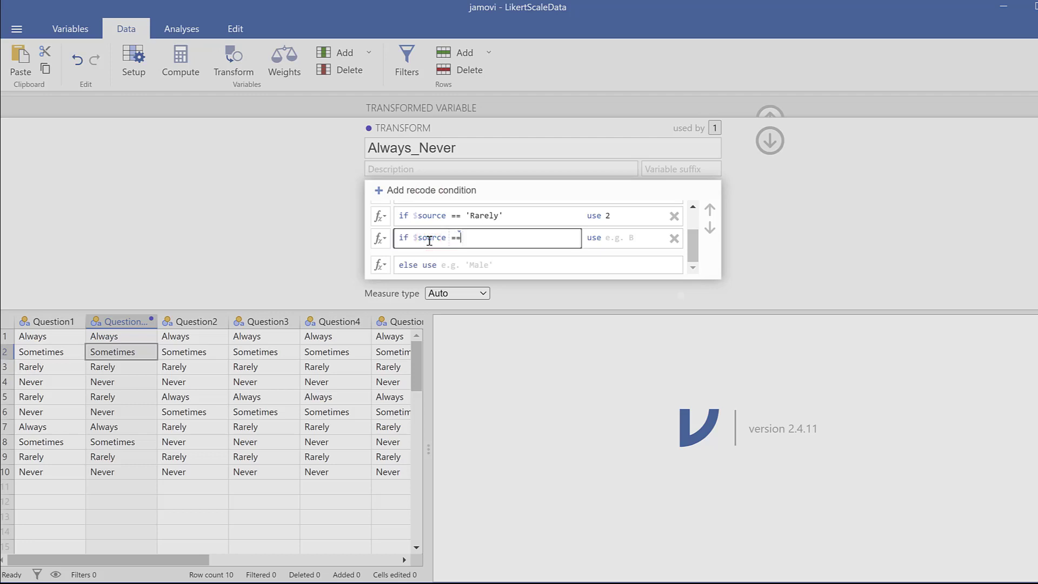
{"action": "type", "text": "'"}
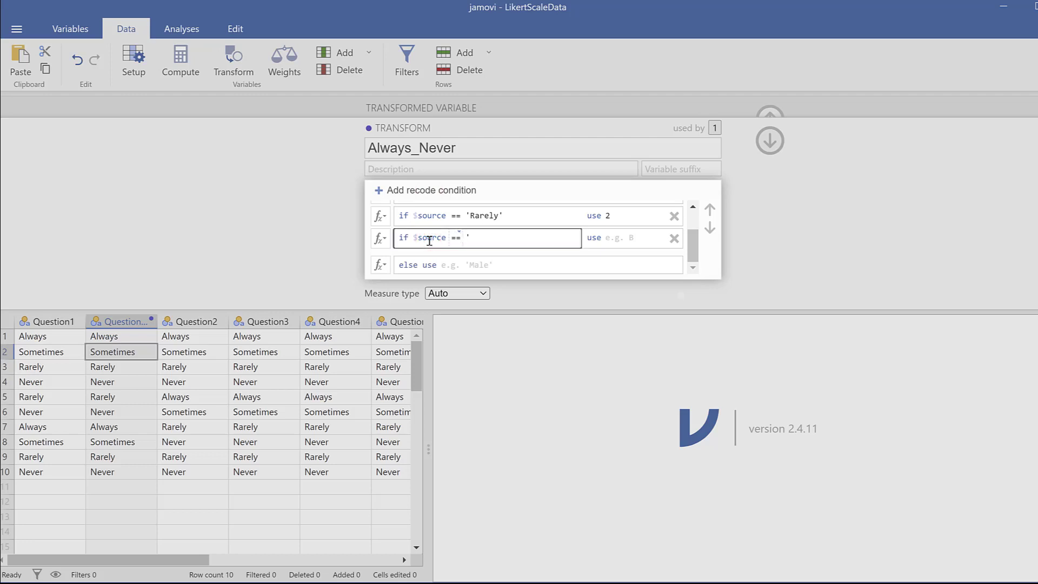
{"action": "type", "text": "Ne"}
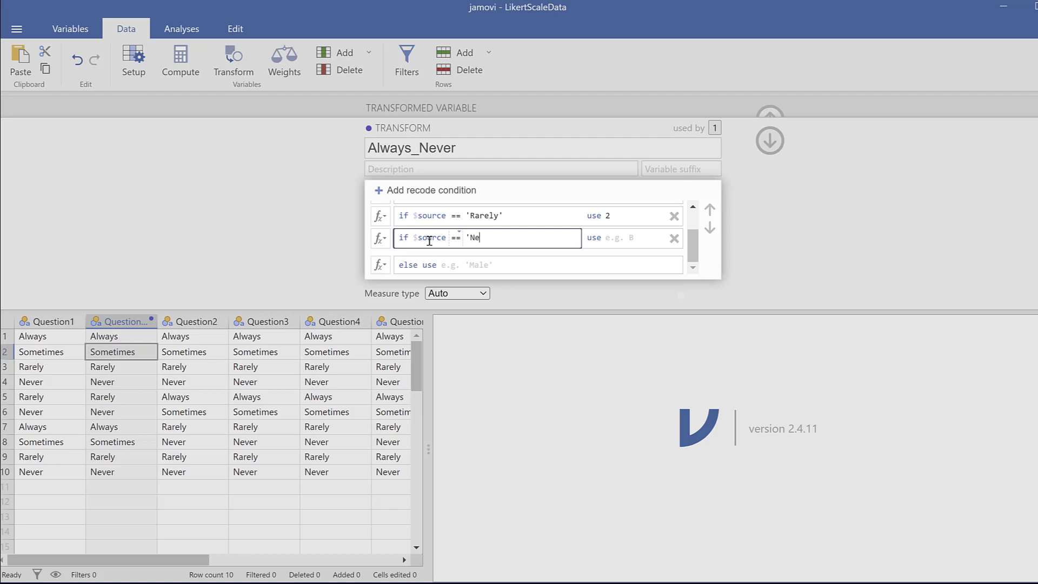
{"action": "type", "text": "ver\""}
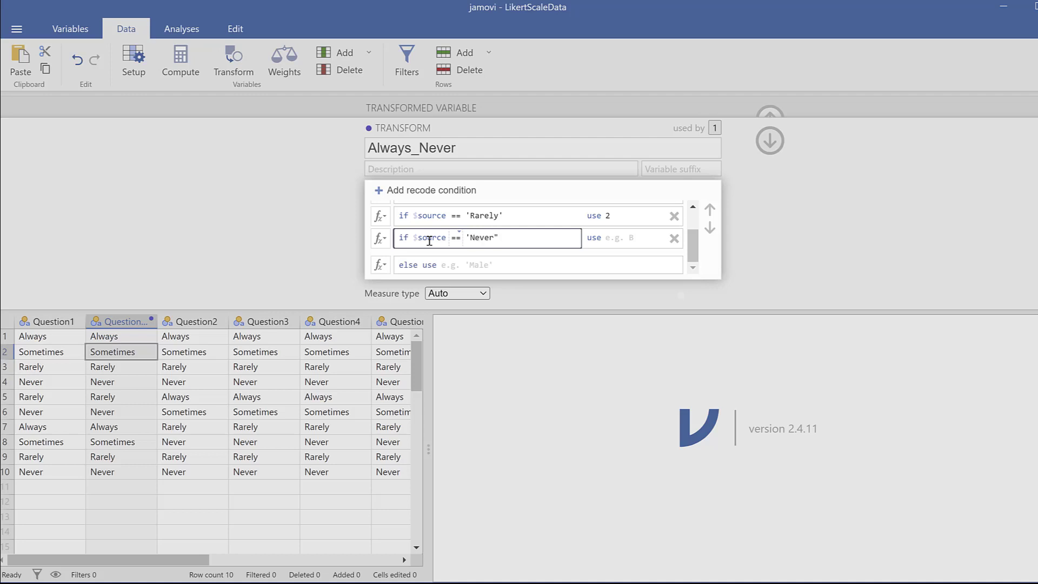
{"action": "type", "text": "\""}
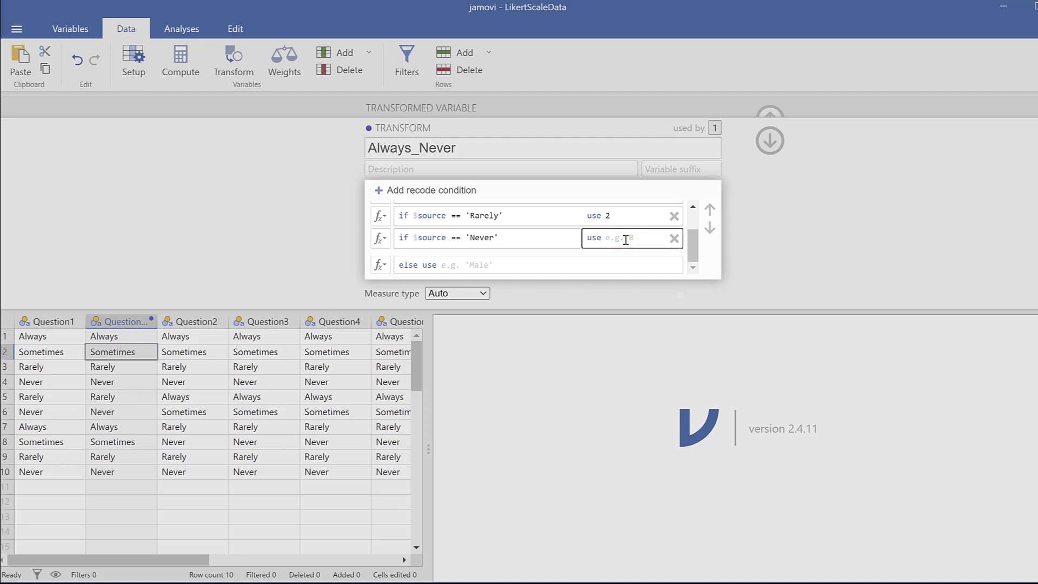
{"action": "type", "text": "1"}
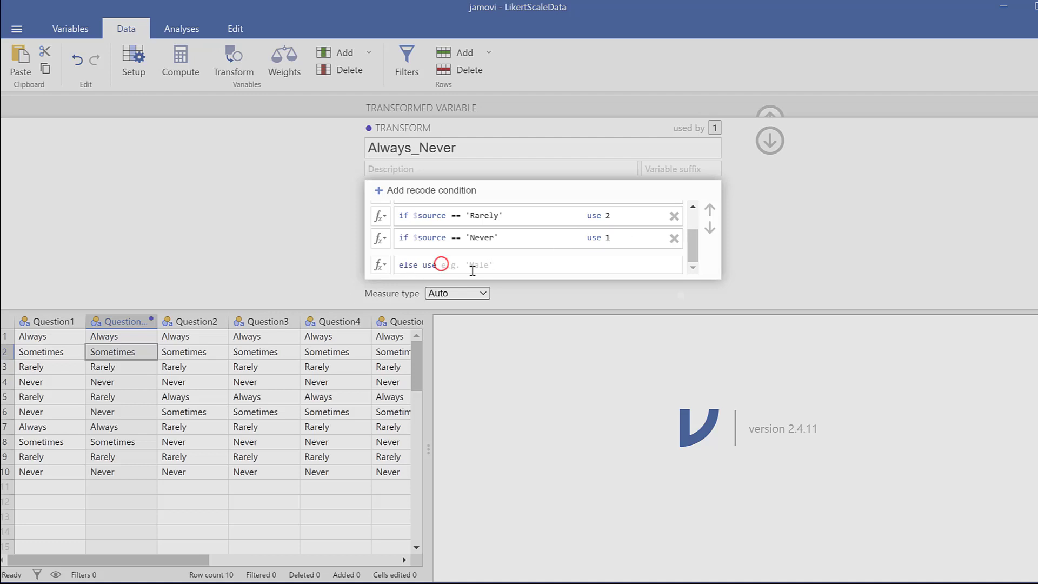
{"action": "type", "text": "99"}
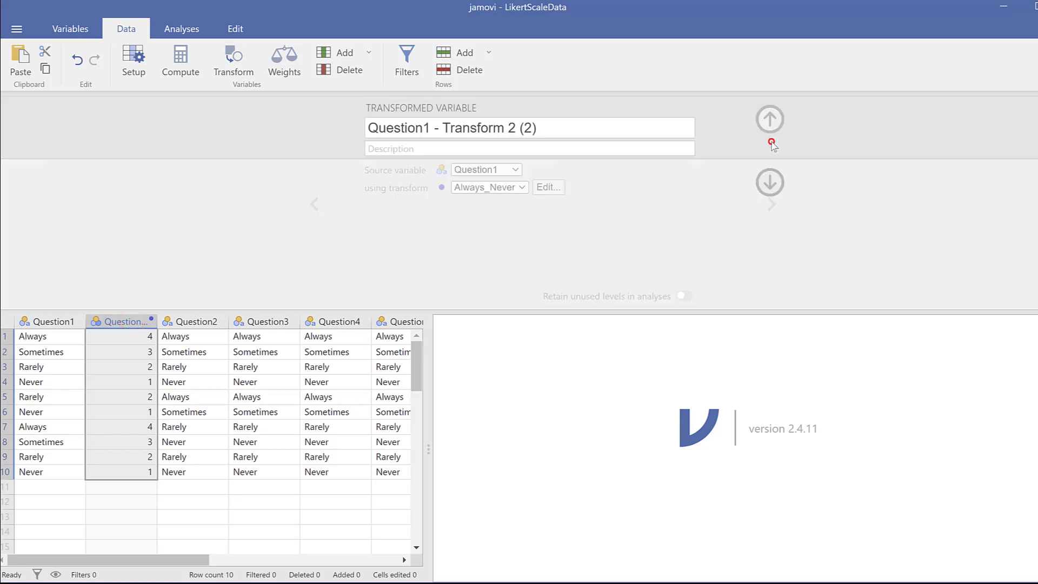
Check the recoded Question1 values and show Question2's nominal text setup.
{"action": "left_click", "coordinate": [769, 119]}
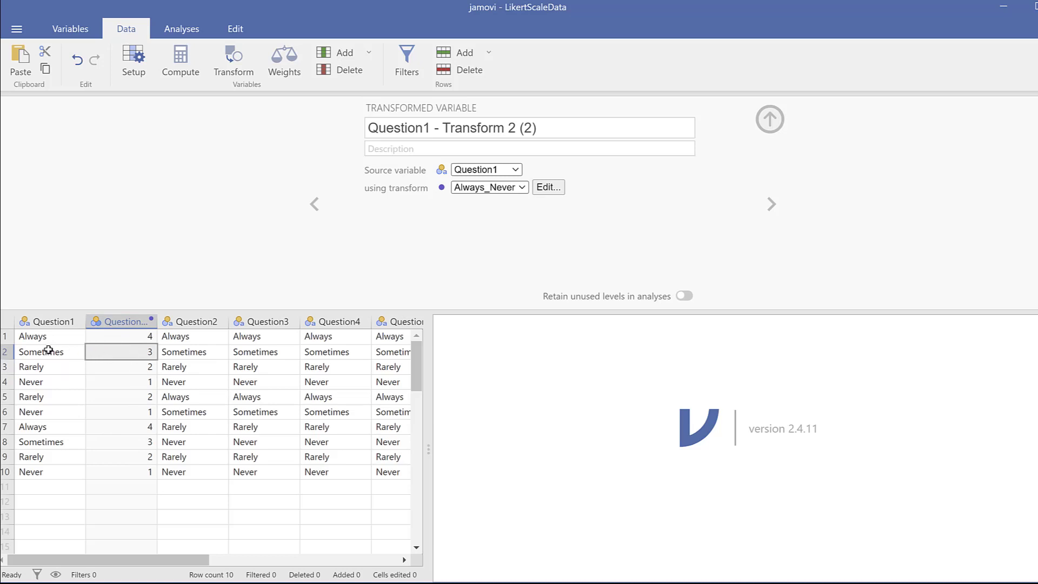
{"action": "mouse_move", "coordinate": [128, 371]}
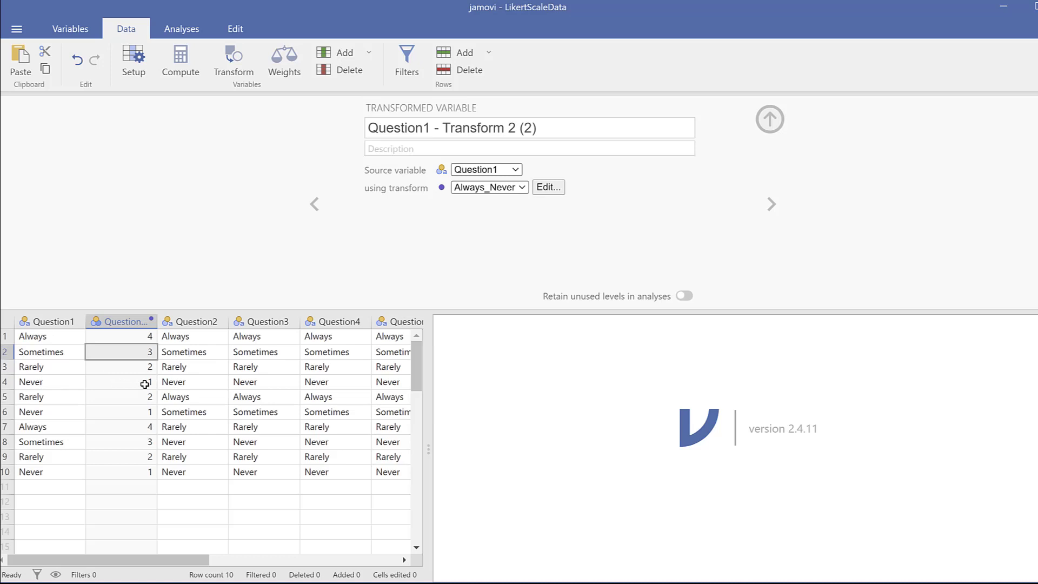
{"action": "mouse_move", "coordinate": [123, 371]}
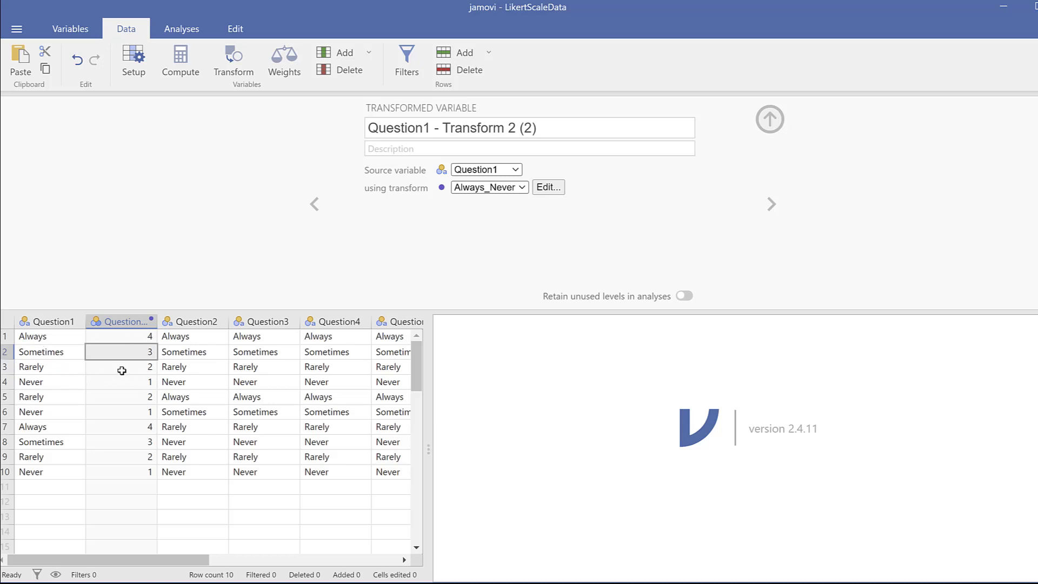
{"action": "left_click", "coordinate": [195, 321]}
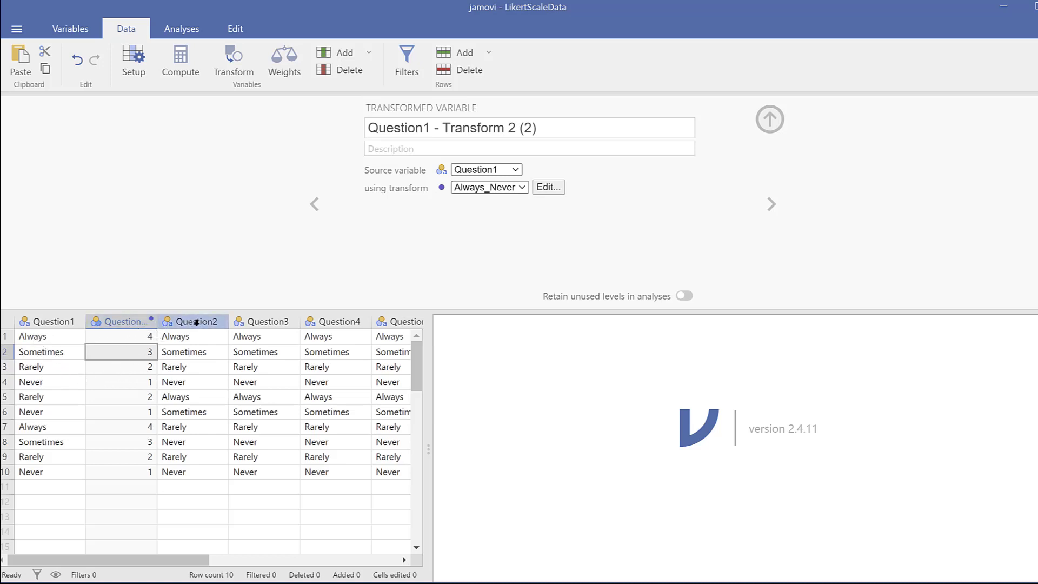
{"action": "left_click", "coordinate": [195, 322]}
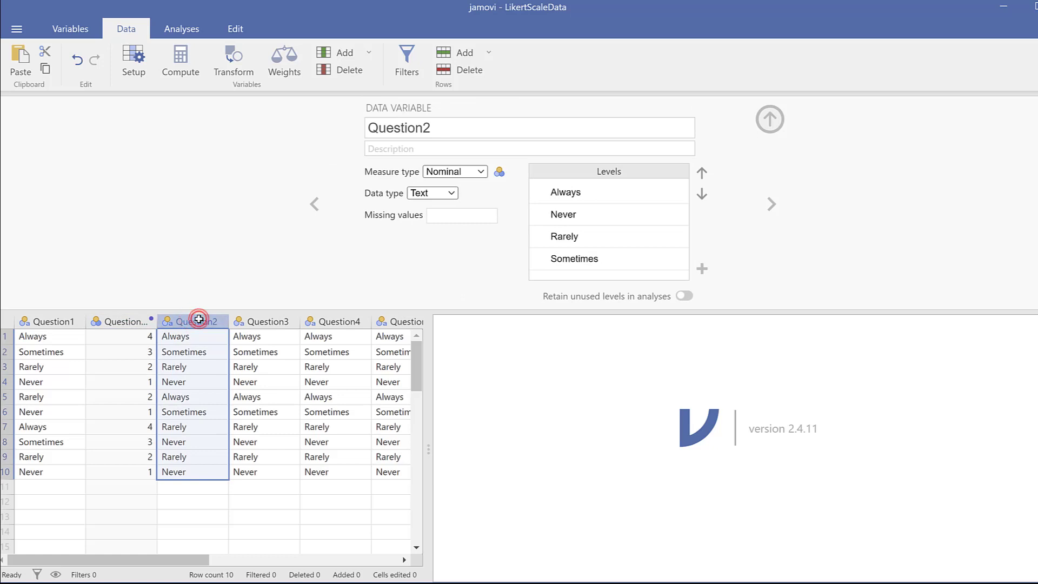
{"action": "left_click", "coordinate": [461, 215]}
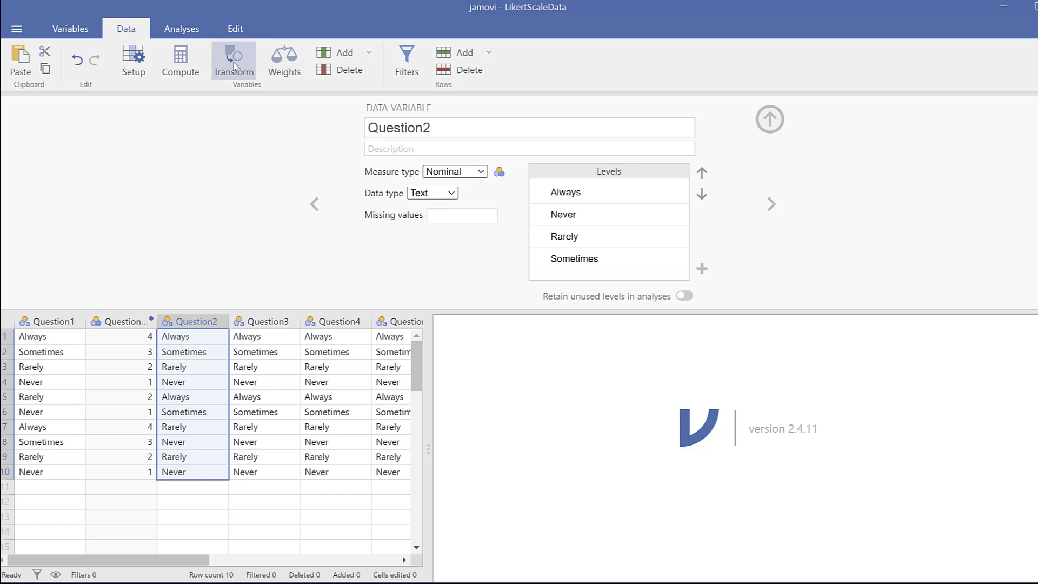
Recode a copy of Question2 to 4–1 with Always_Never and move on to Question3.
{"action": "left_click", "coordinate": [234, 61]}
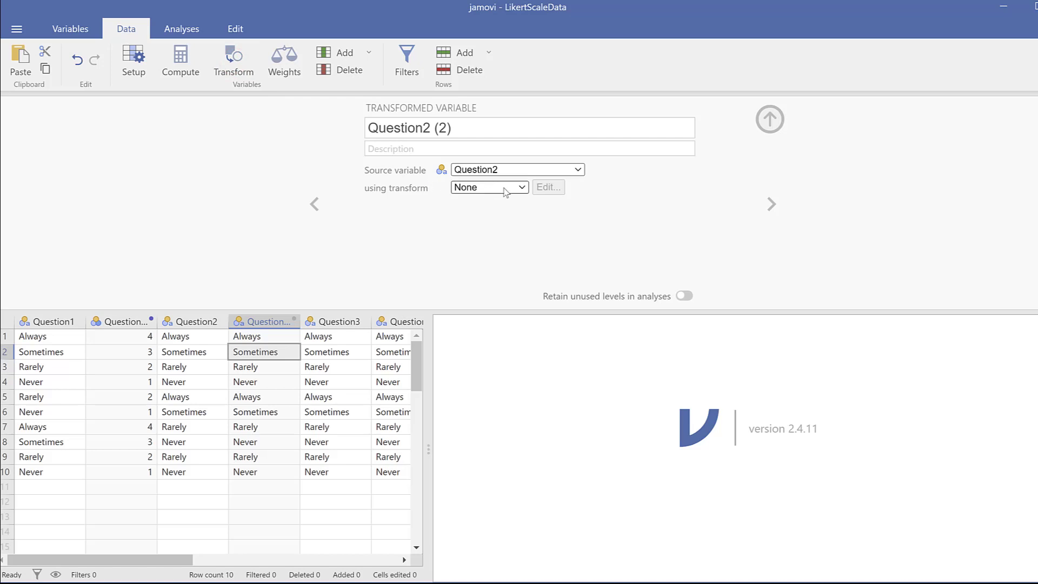
{"action": "left_click", "coordinate": [489, 187]}
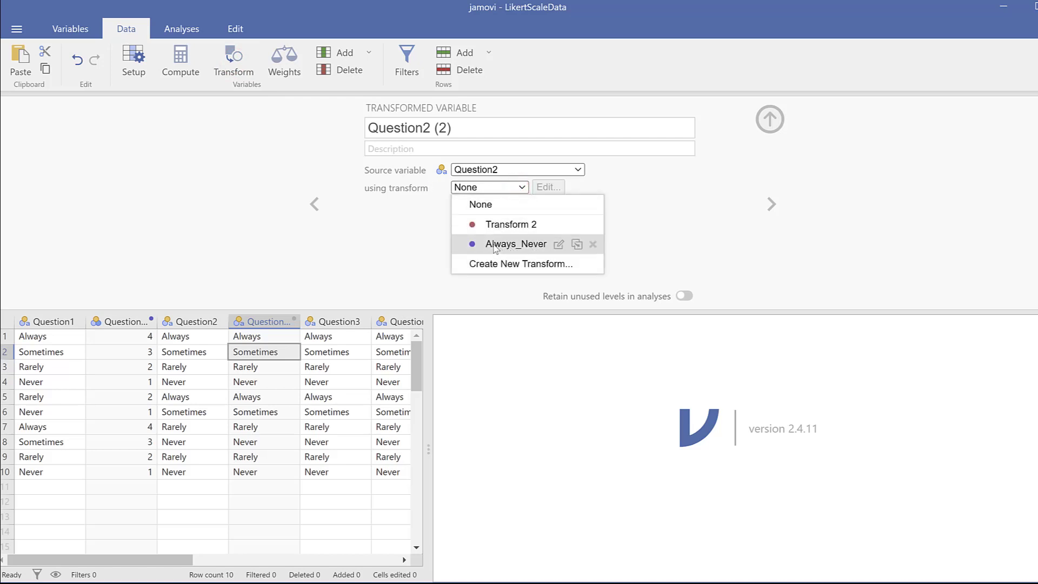
{"action": "left_click", "coordinate": [516, 244]}
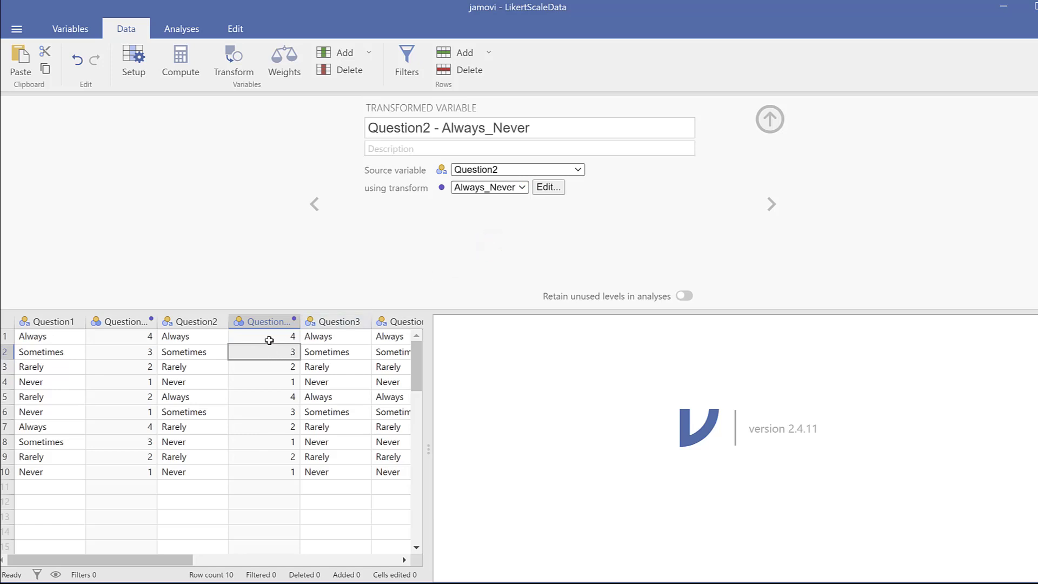
{"action": "mouse_move", "coordinate": [281, 368]}
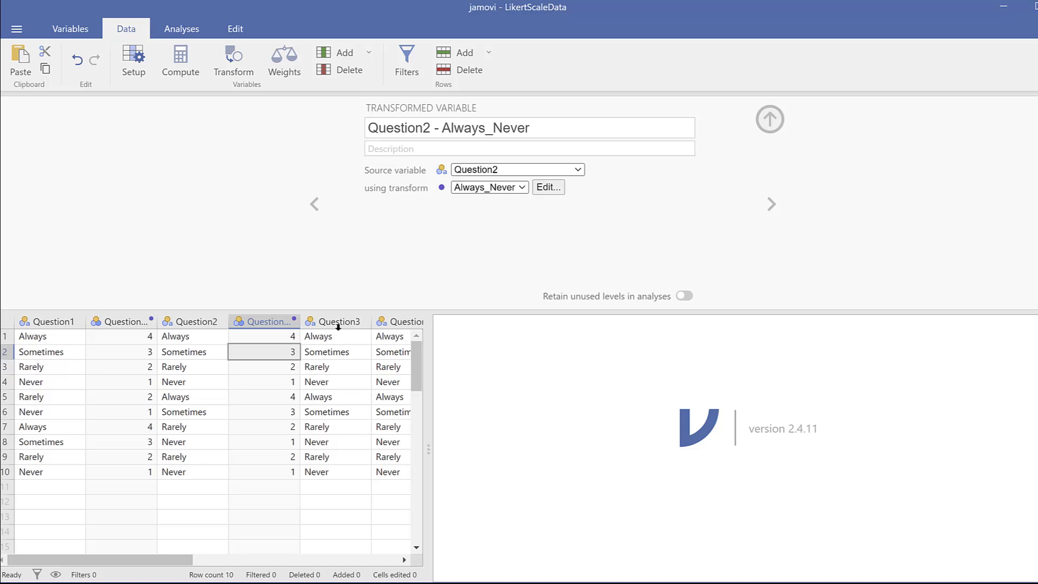
{"action": "left_click", "coordinate": [335, 323]}
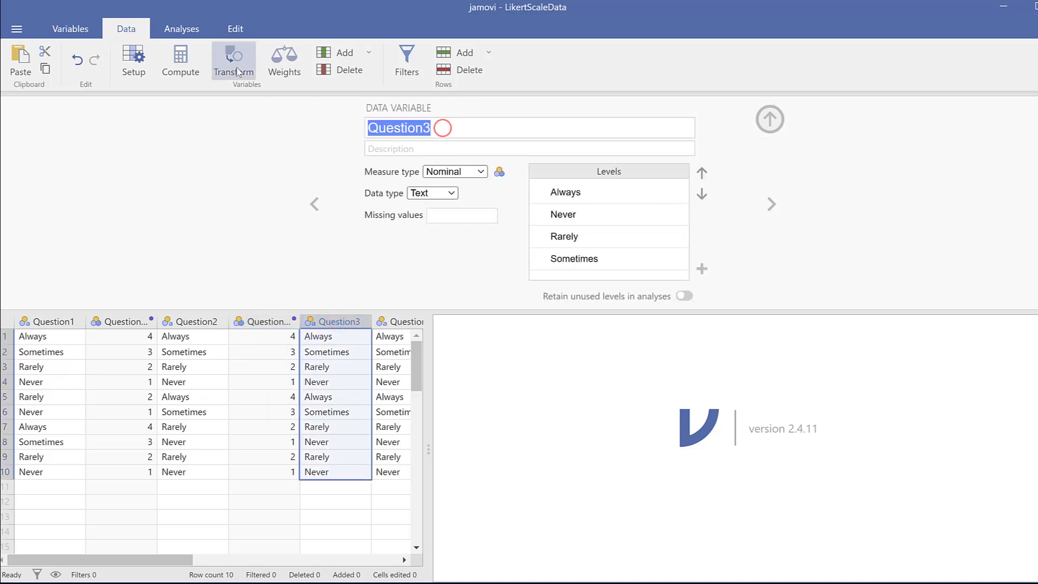
Recode copies of Question3, Question4 and Question5 to 4–1 with Always_Never.
{"action": "left_click", "coordinate": [233, 60]}
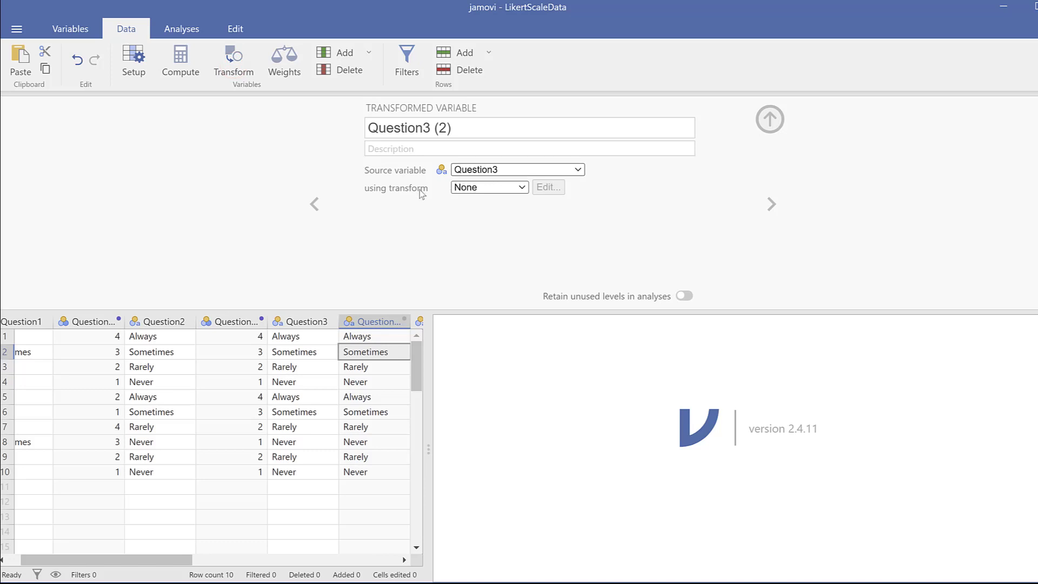
{"action": "left_click", "coordinate": [489, 187]}
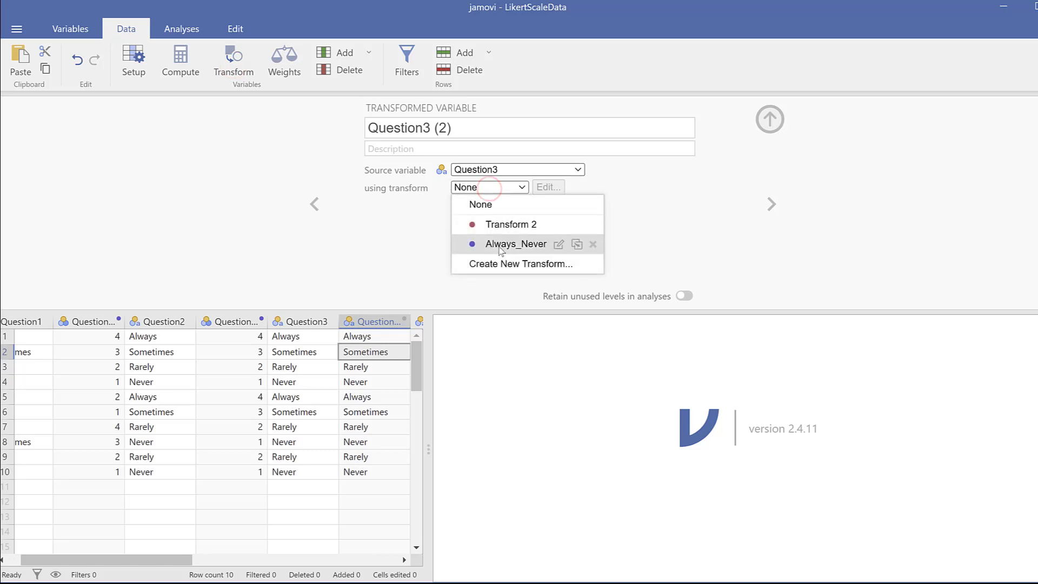
{"action": "left_click", "coordinate": [514, 243]}
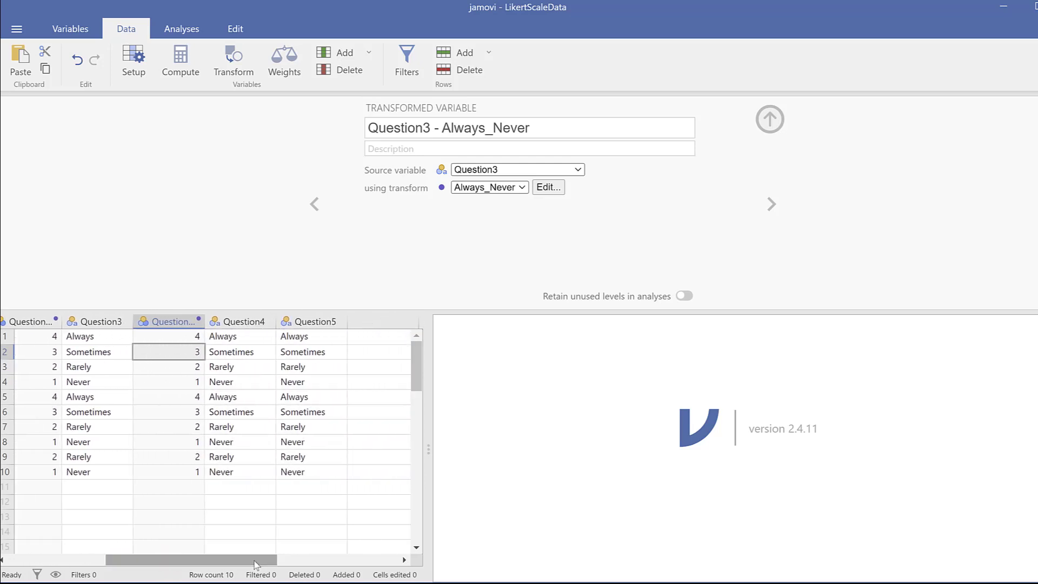
{"action": "left_click", "coordinate": [240, 322]}
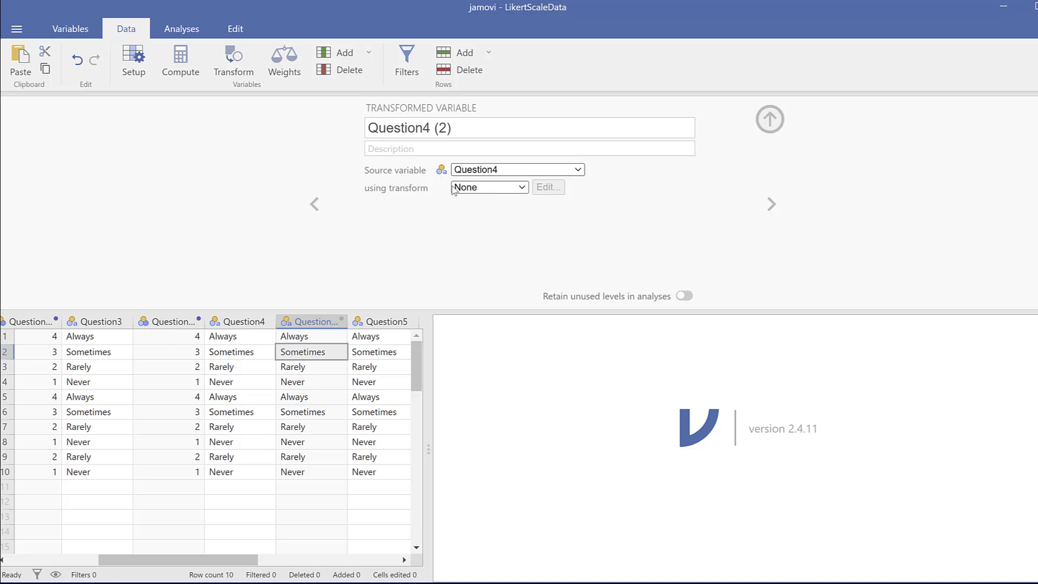
{"action": "left_click", "coordinate": [488, 187]}
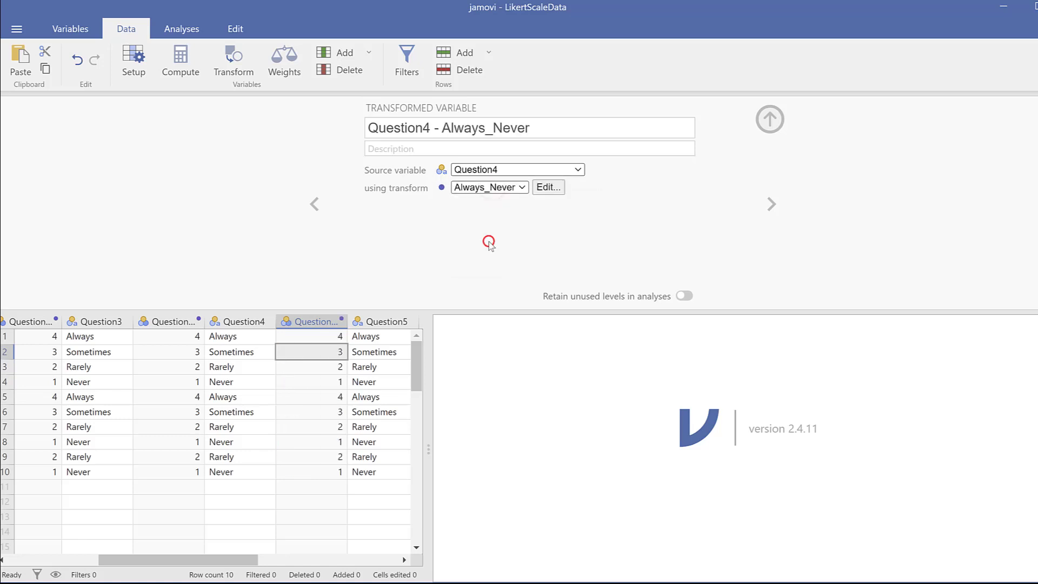
{"action": "left_click", "coordinate": [380, 321]}
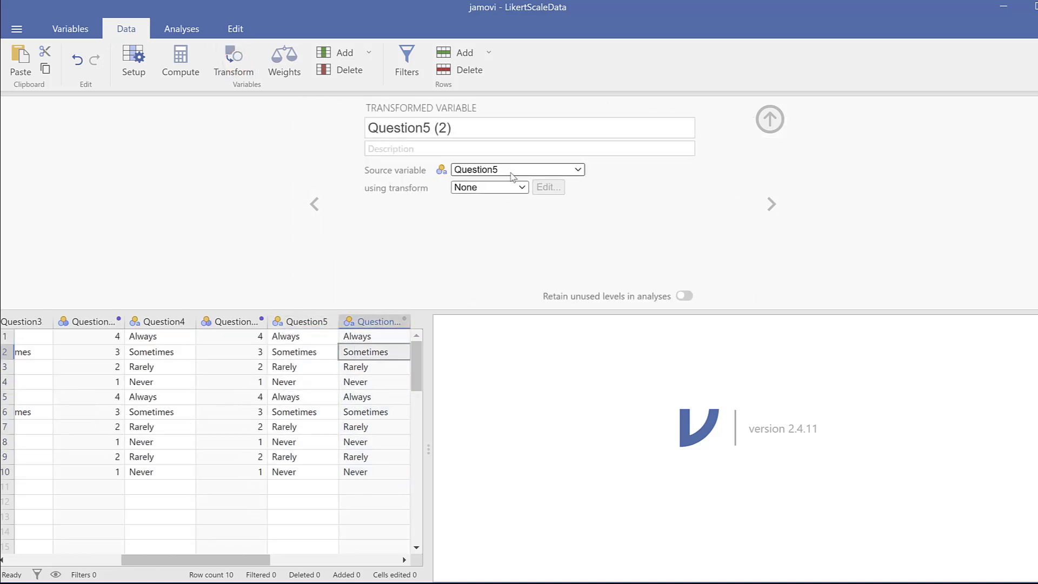
{"action": "left_click", "coordinate": [488, 187]}
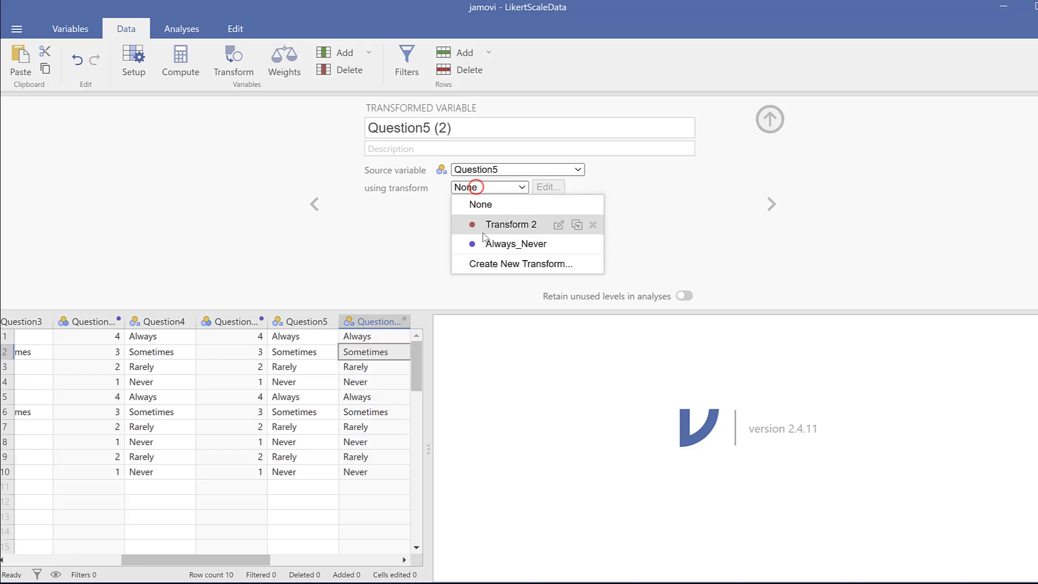
{"action": "left_click", "coordinate": [516, 244]}
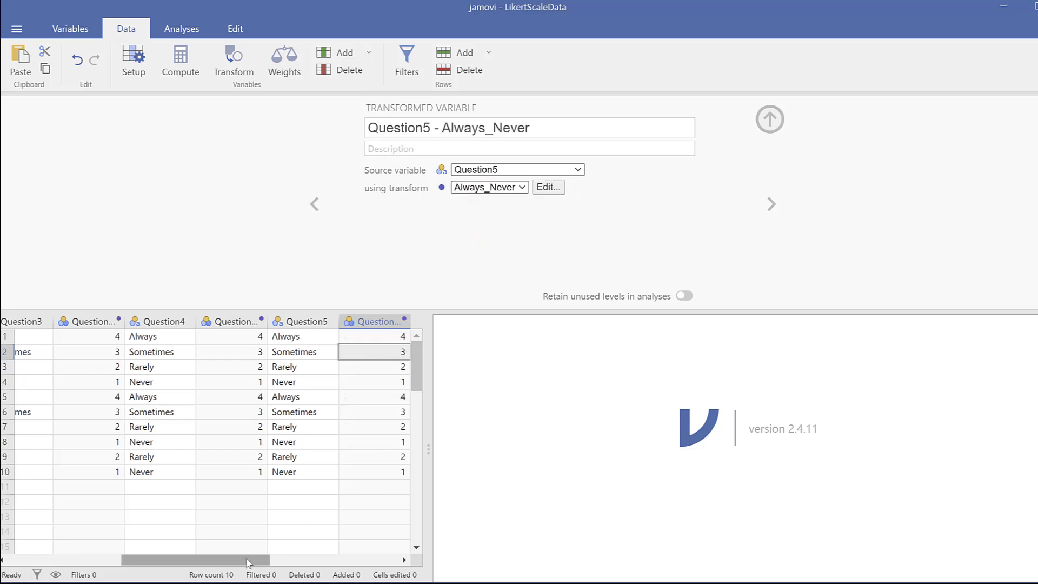
{"action": "left_click_drag", "start_coordinate": [249, 559], "coordinate": [165, 559]}
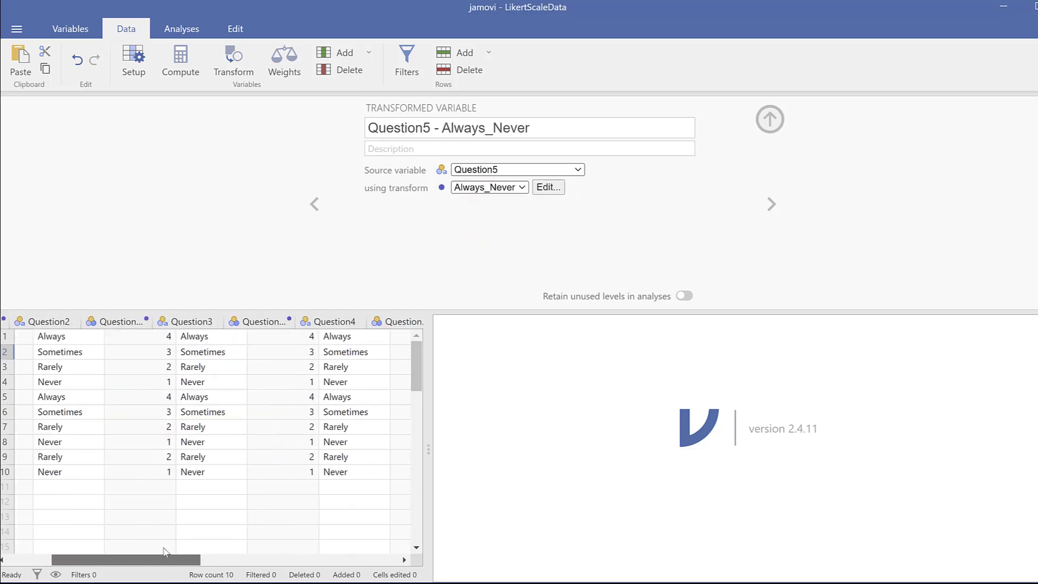
Inspect the recoded Question1 and Question2 columns and reopen Always_Never, used by 5 variables.
{"action": "scroll", "scroll_direction": "right", "scroll_amount": 3}
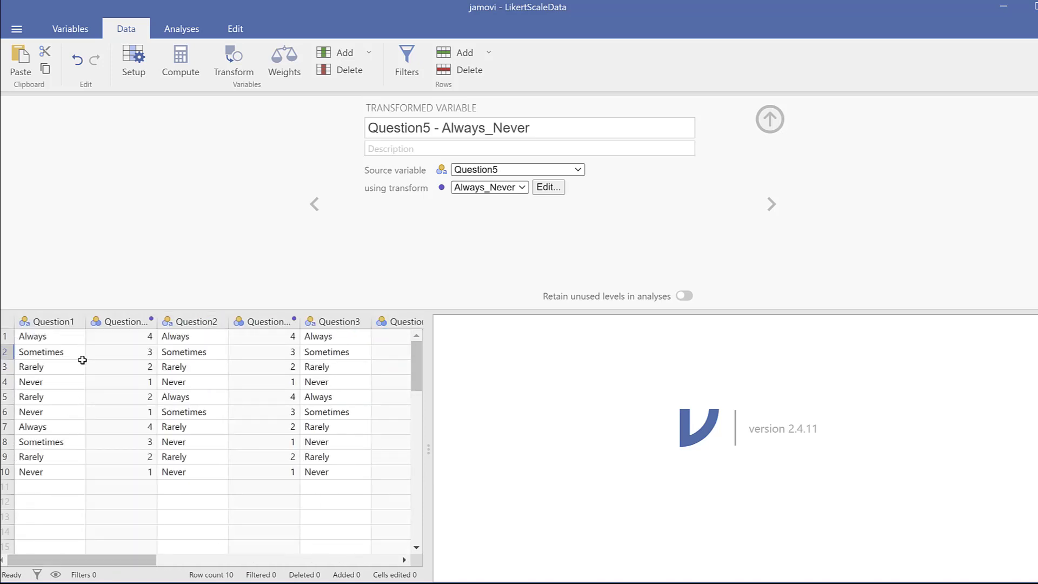
{"action": "left_click", "coordinate": [52, 322]}
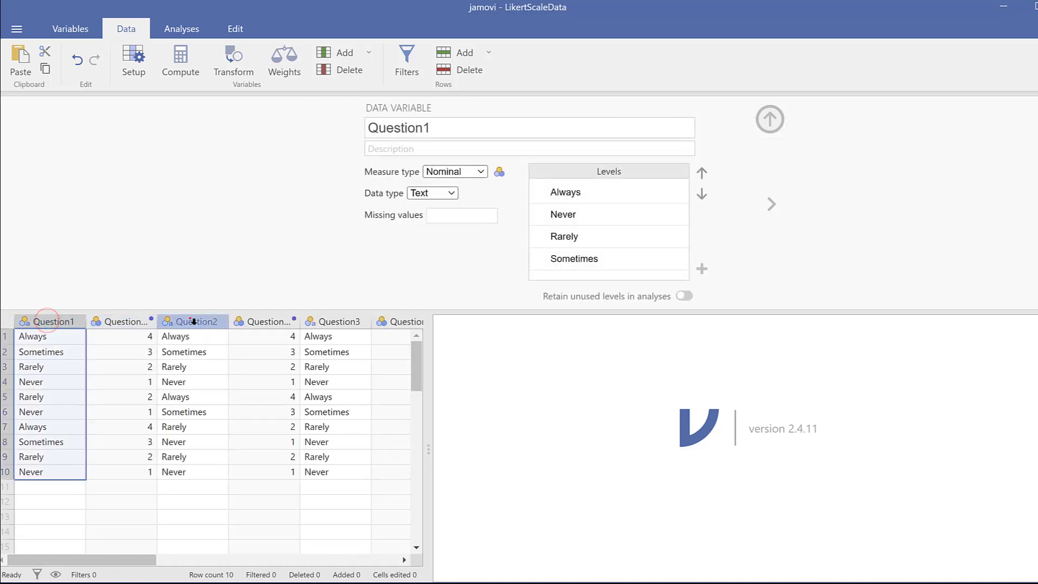
{"action": "left_click", "coordinate": [120, 321]}
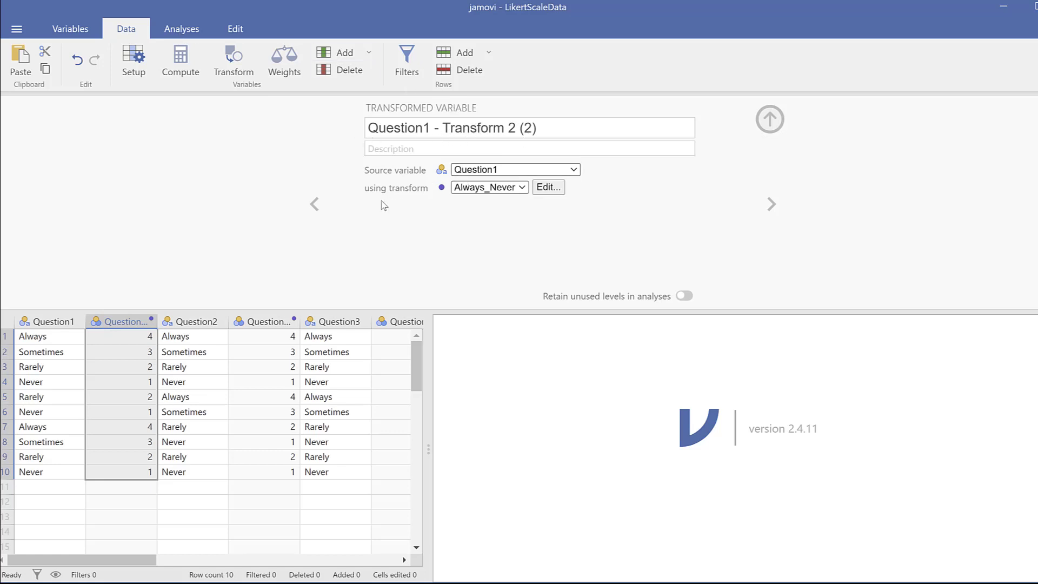
{"action": "mouse_move", "coordinate": [779, 217]}
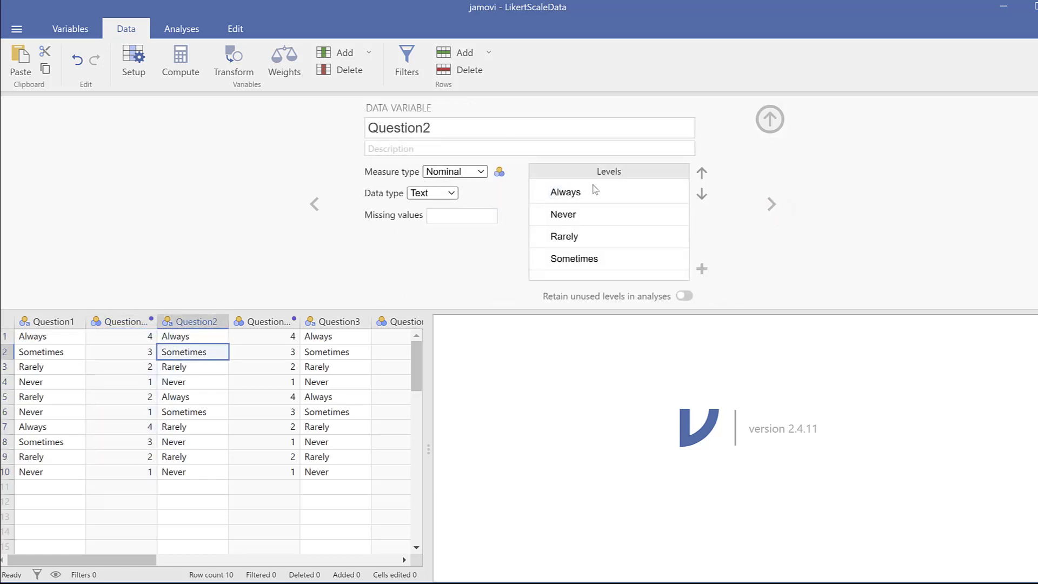
{"action": "left_click", "coordinate": [564, 191]}
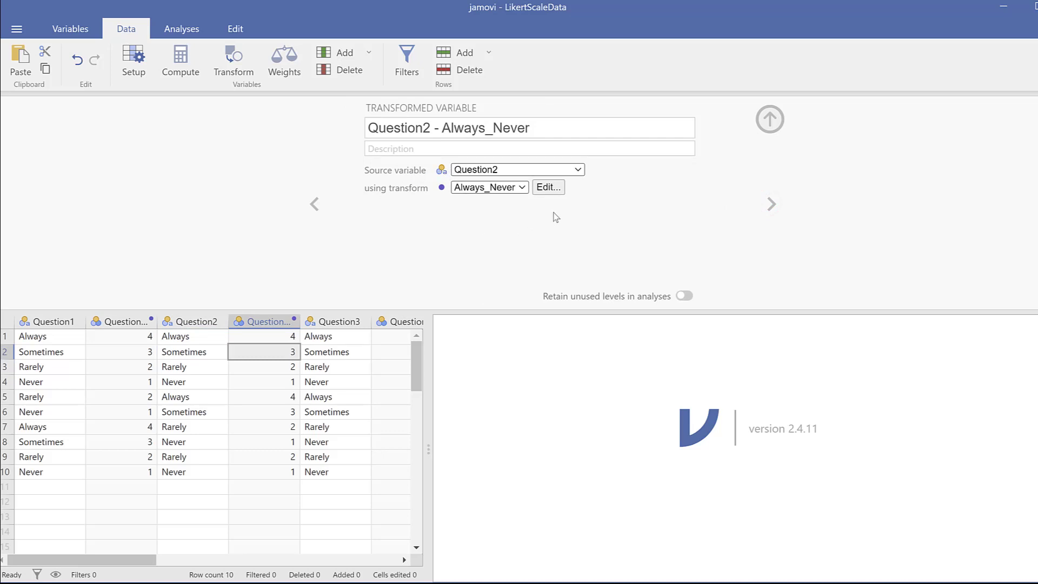
{"action": "left_click", "coordinate": [549, 187]}
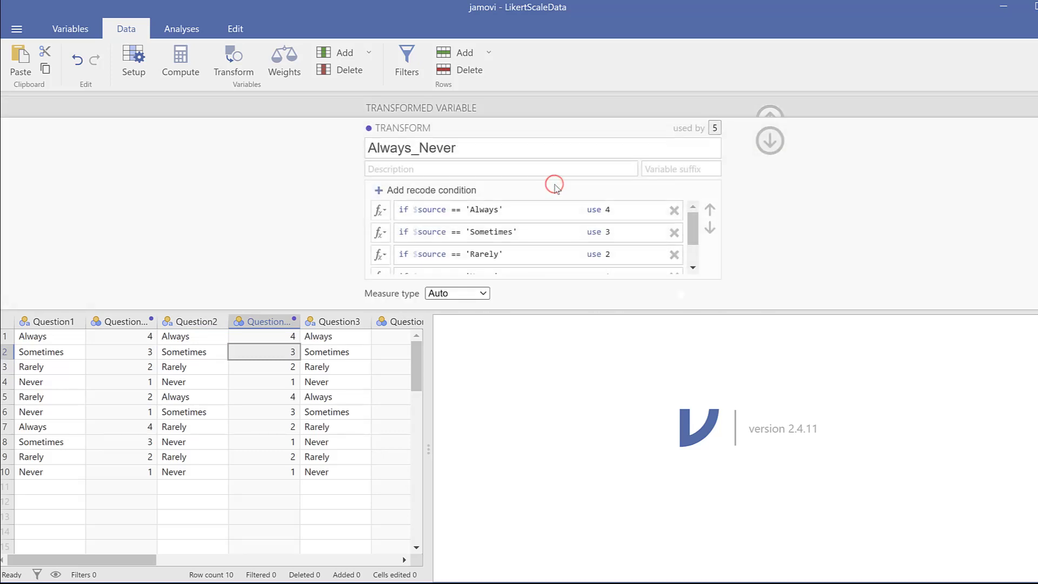